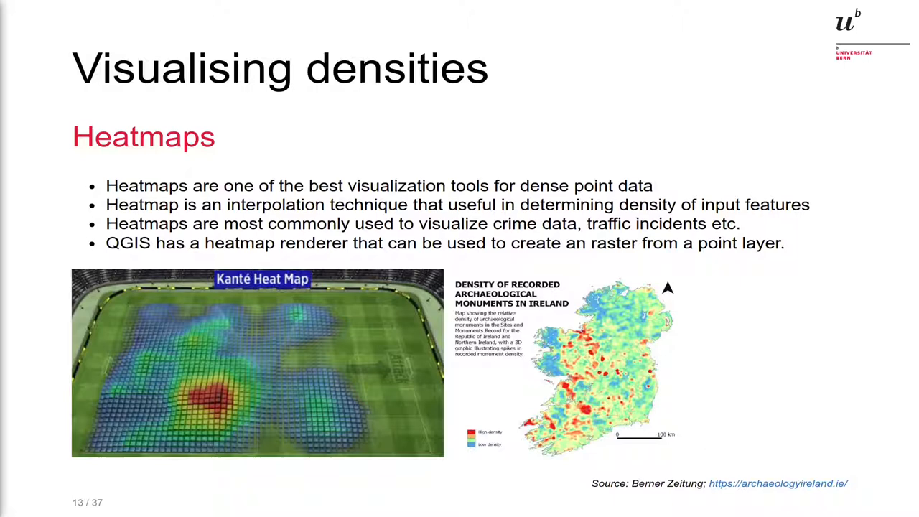
mouse_move(56, 244)
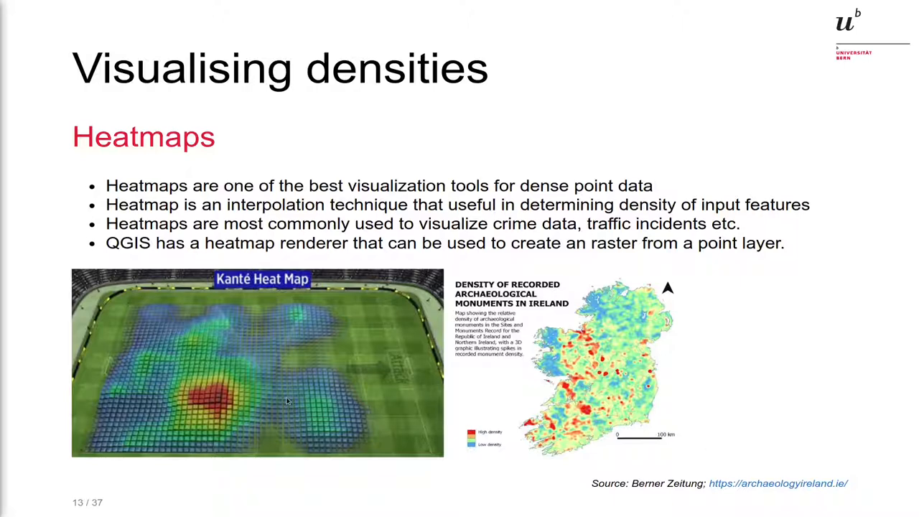
mouse_move(265, 316)
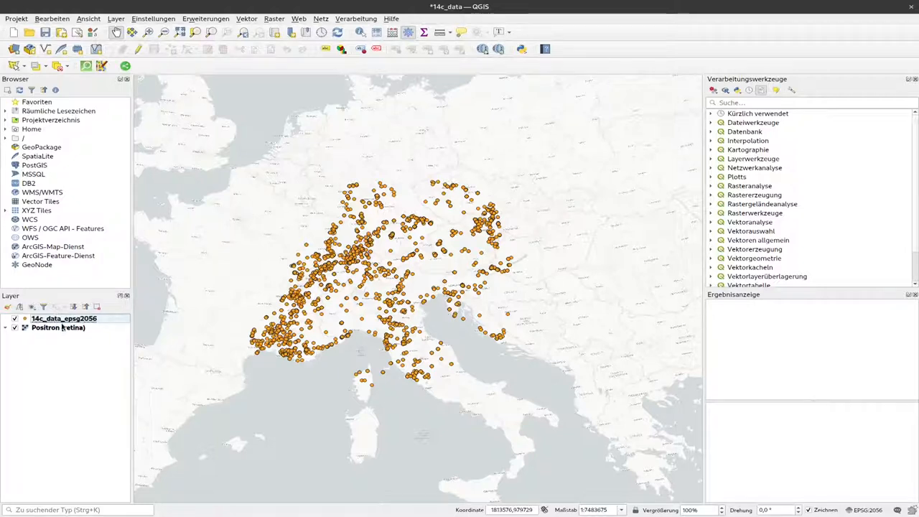
mouse_move(63, 328)
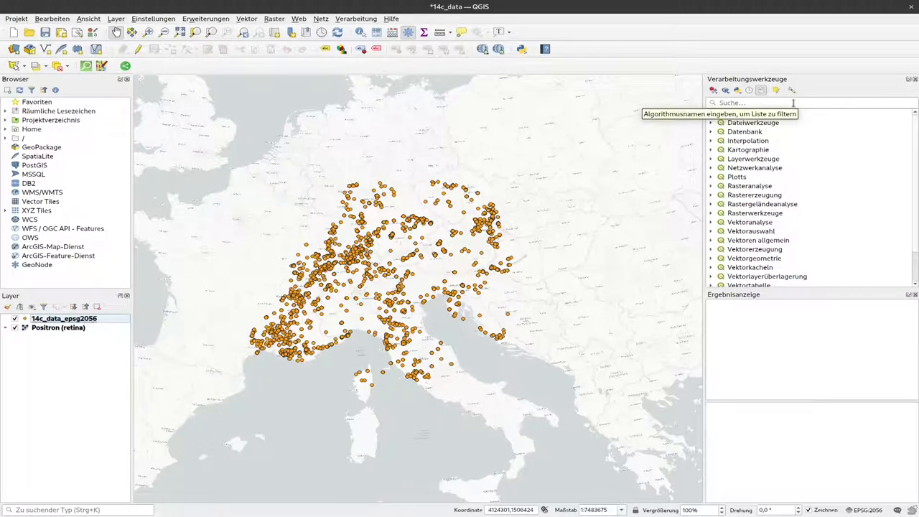
mouse_move(290, 32)
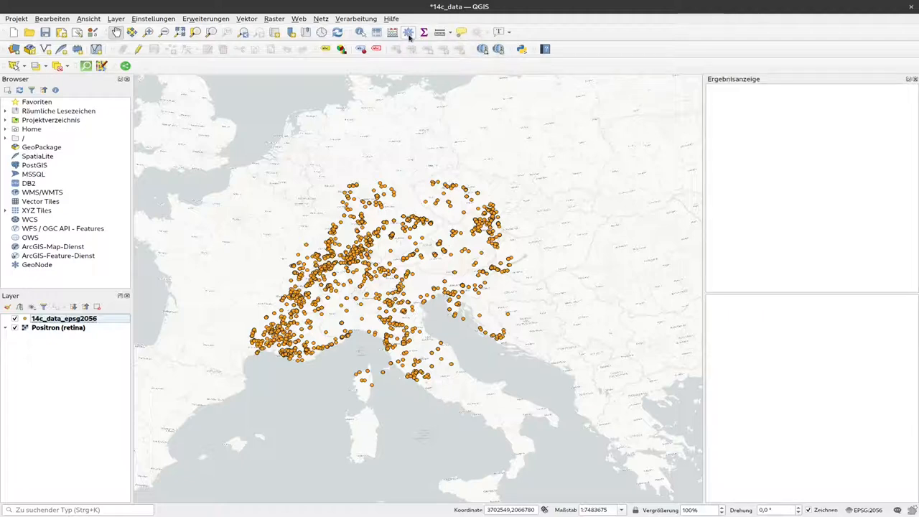
Search 'heat' in the Processing Toolbox and launch Interpolation > Heatmap (Kerndichteschätzung)
click(408, 32)
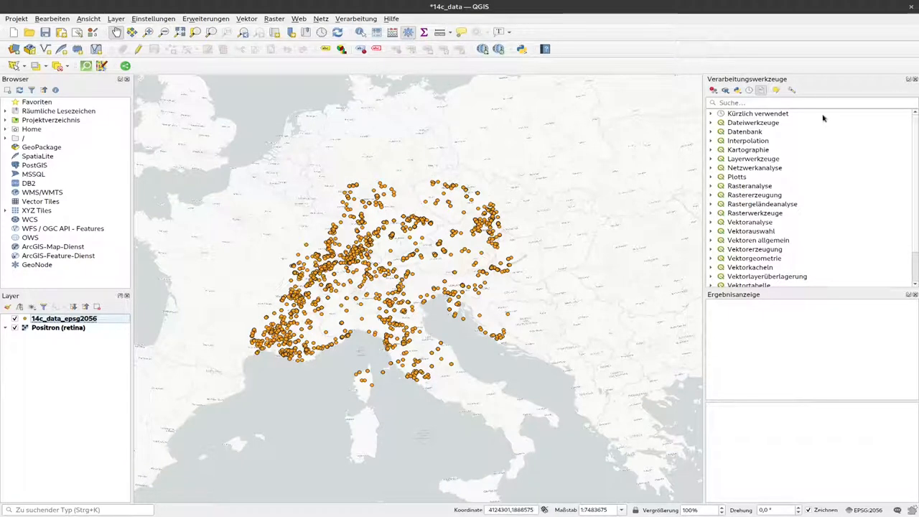
click(811, 102)
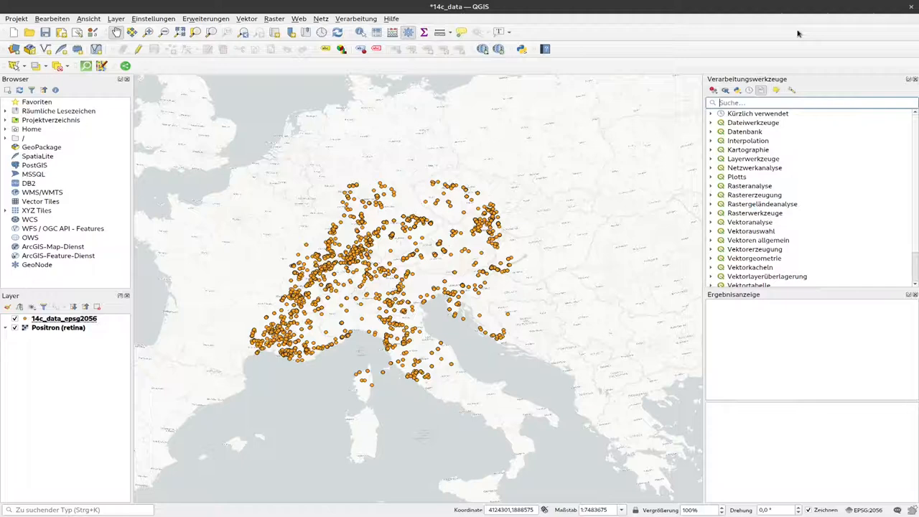
text(heat)
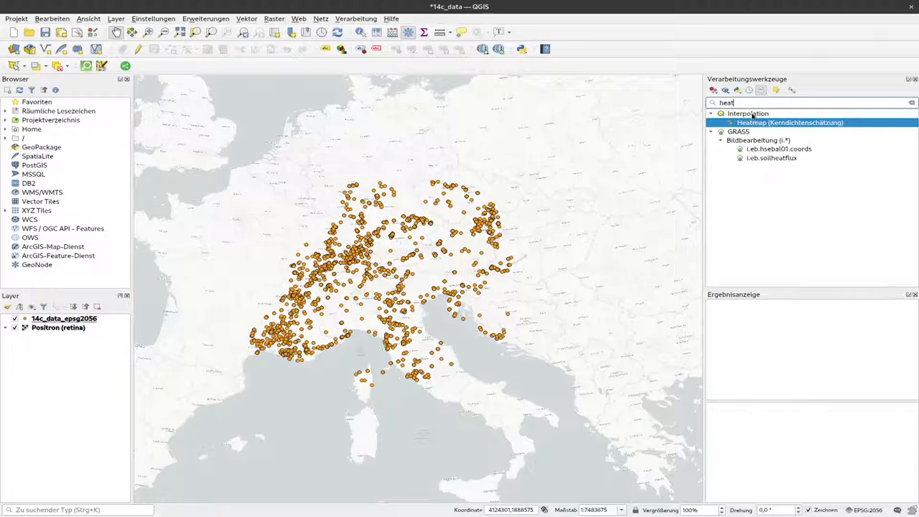
mouse_move(790, 122)
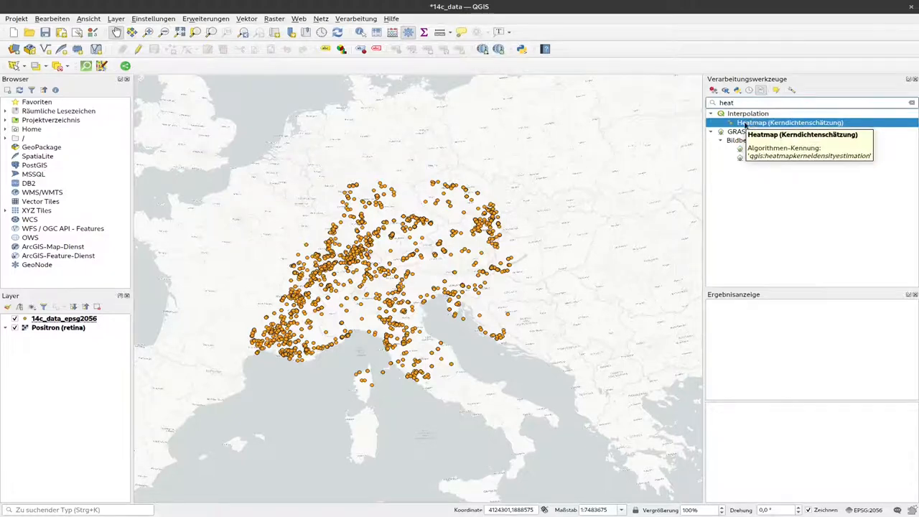
double_click(790, 122)
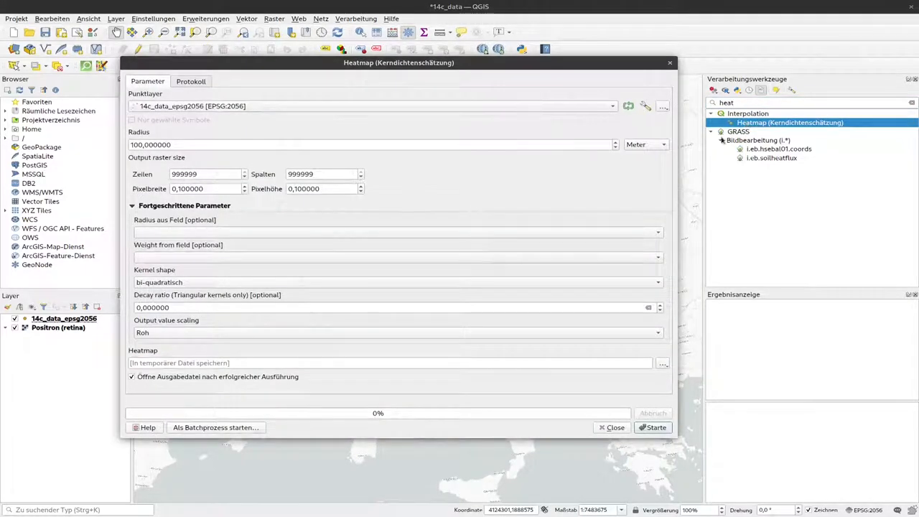
Check the input point layer and move the Heatmap dialog so all parameters show
click(370, 106)
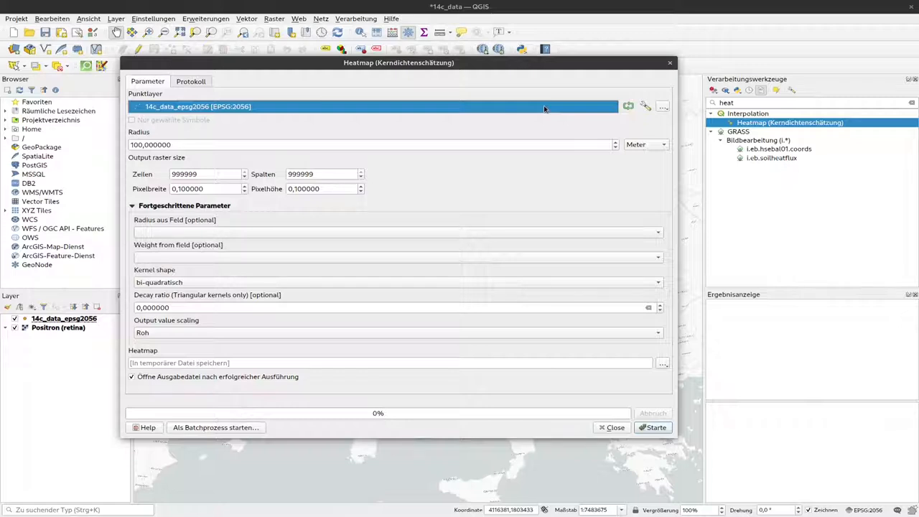
mouse_move(542, 117)
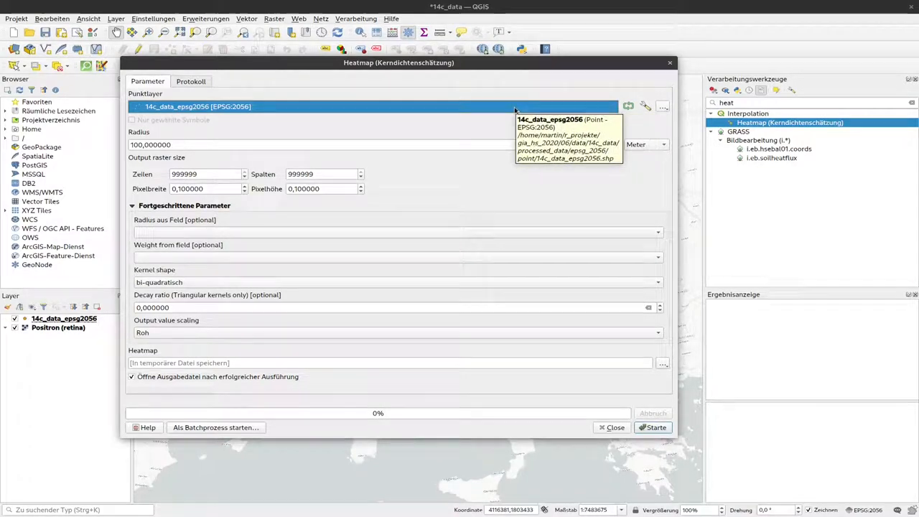
mouse_move(247, 143)
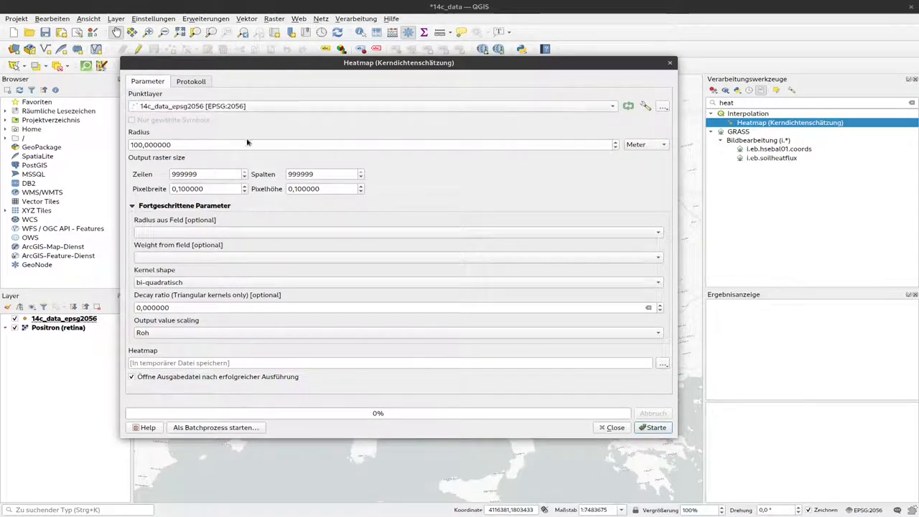
mouse_move(227, 144)
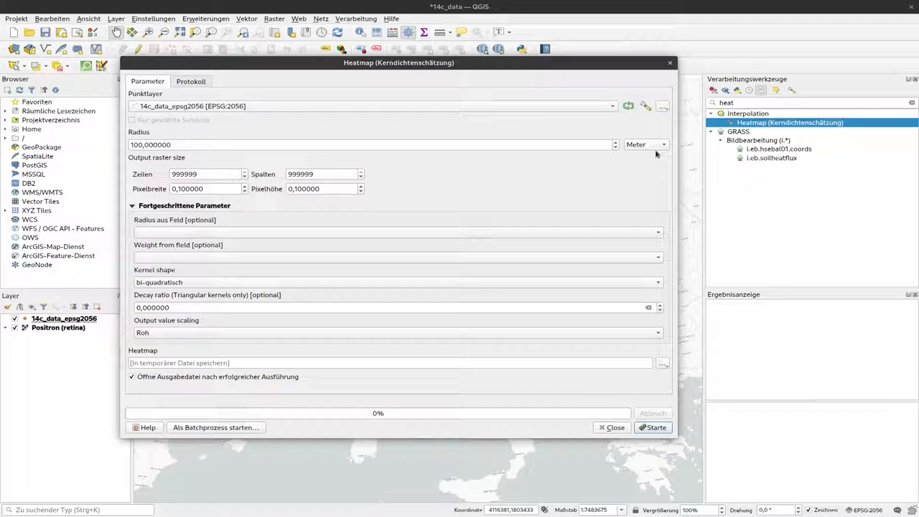
mouse_move(653, 151)
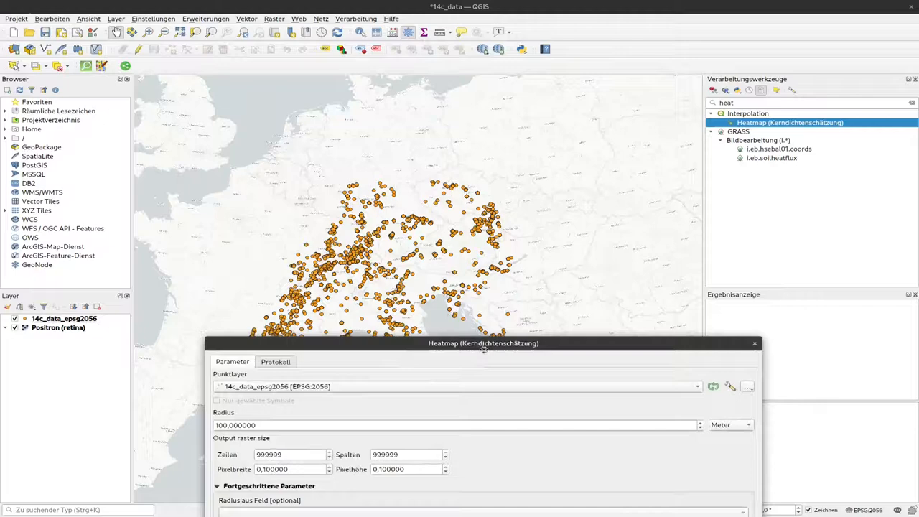
drag(483, 342, 486, 386)
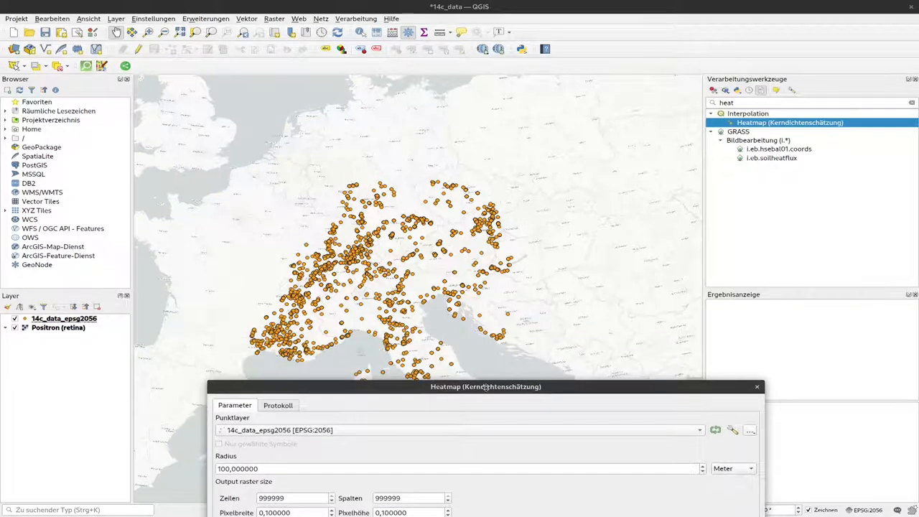
mouse_move(405, 280)
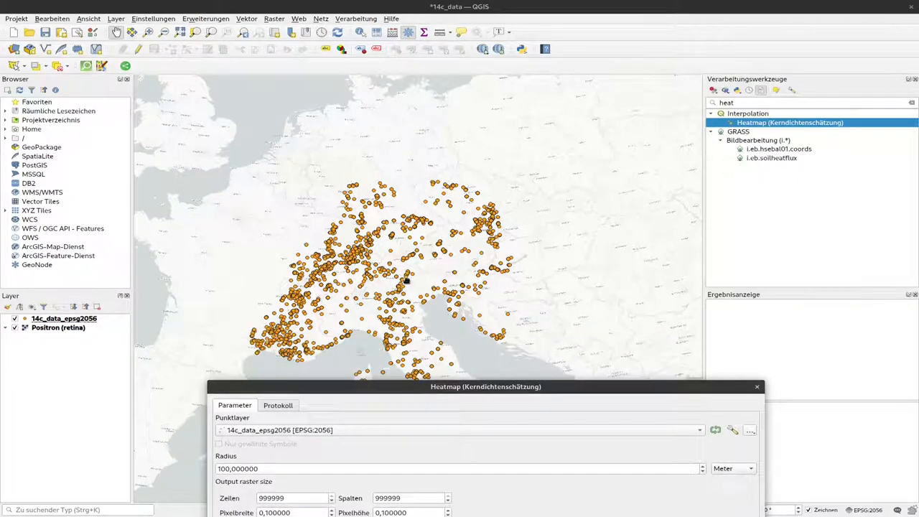
mouse_move(405, 287)
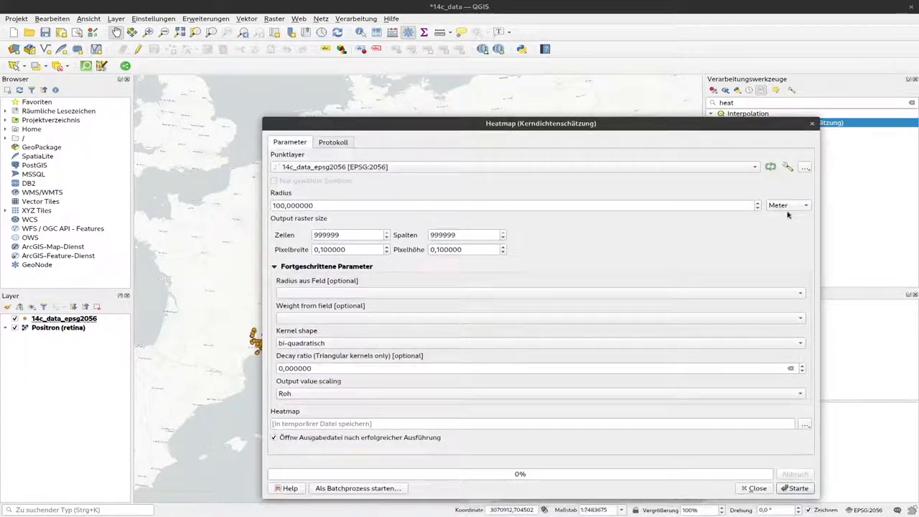
Change the heatmap radius unit from metres to kilometres, giving a 100 km radius
click(787, 203)
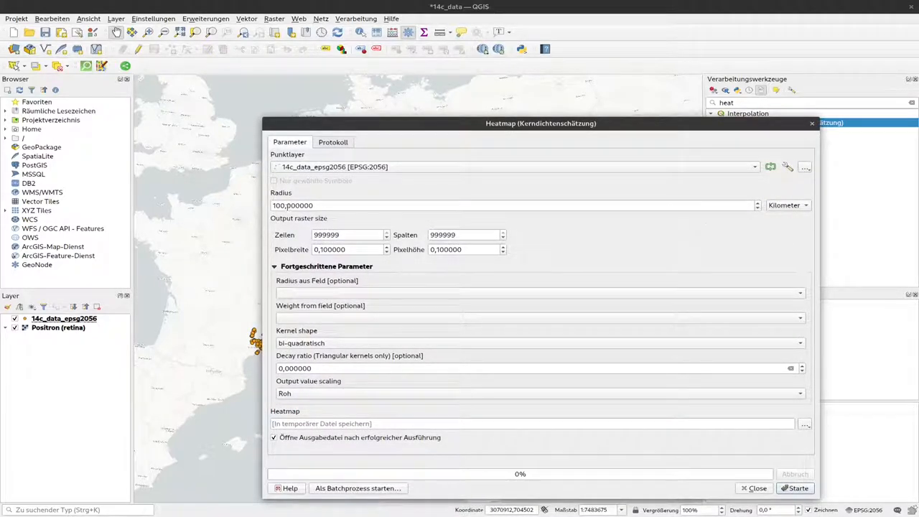
click(345, 206)
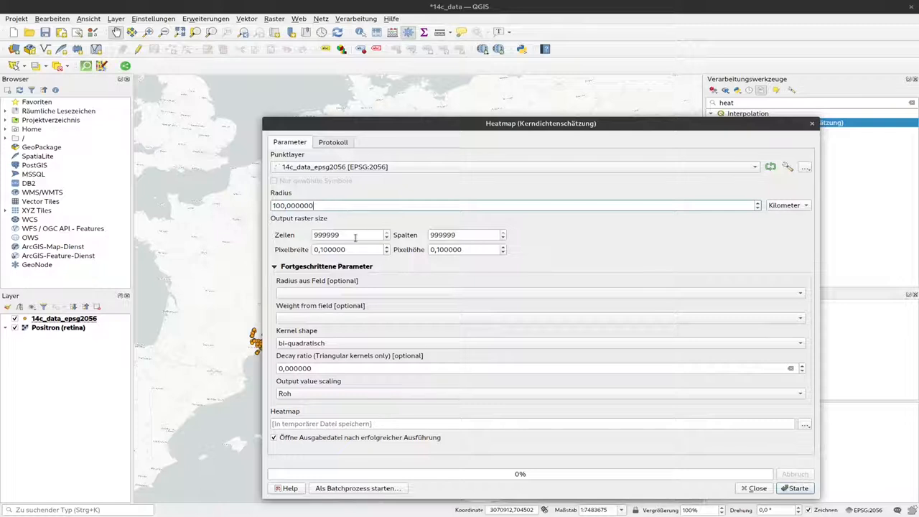
mouse_move(327, 235)
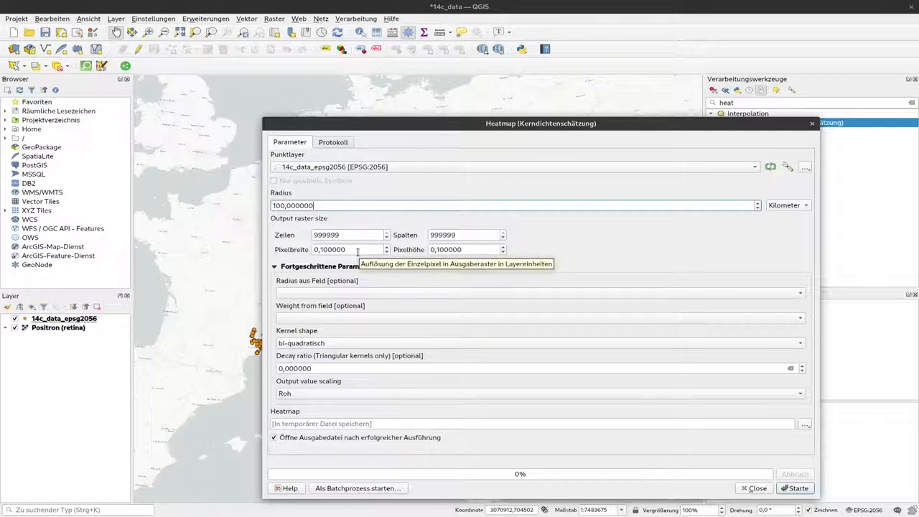
mouse_move(355, 235)
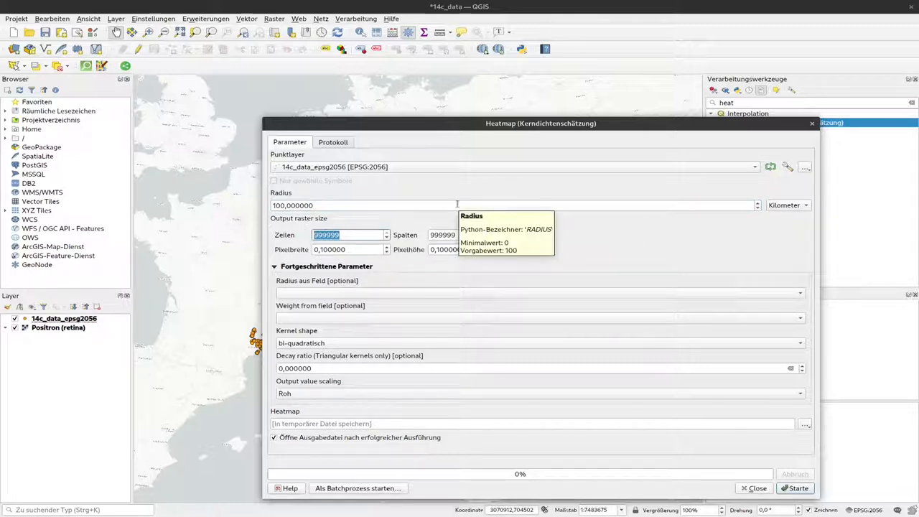
Set the output raster to 1000 rows, yielding 1140 columns at about 935.5 pixel size
text(1000)
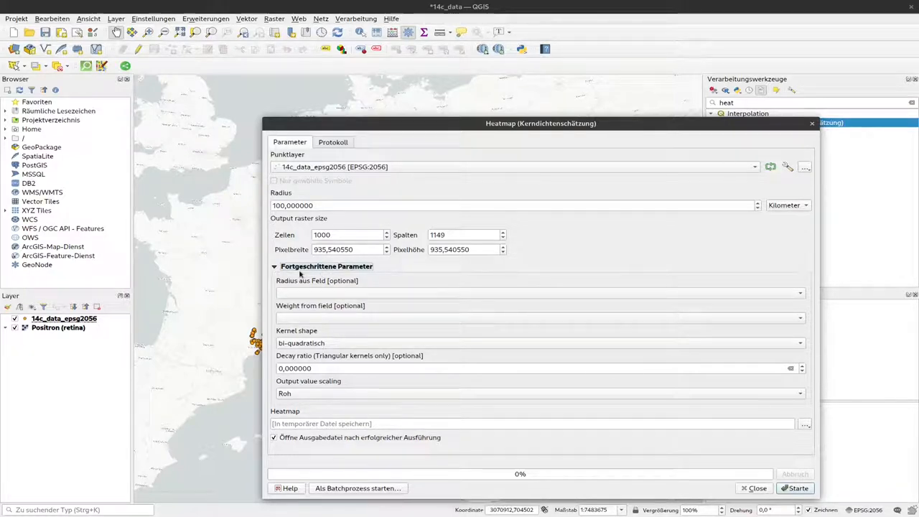
mouse_move(440, 293)
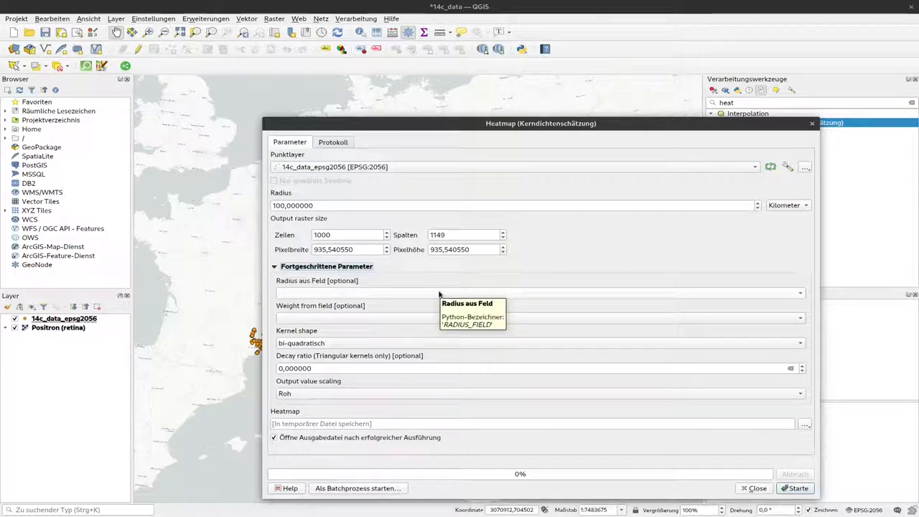
mouse_move(328, 296)
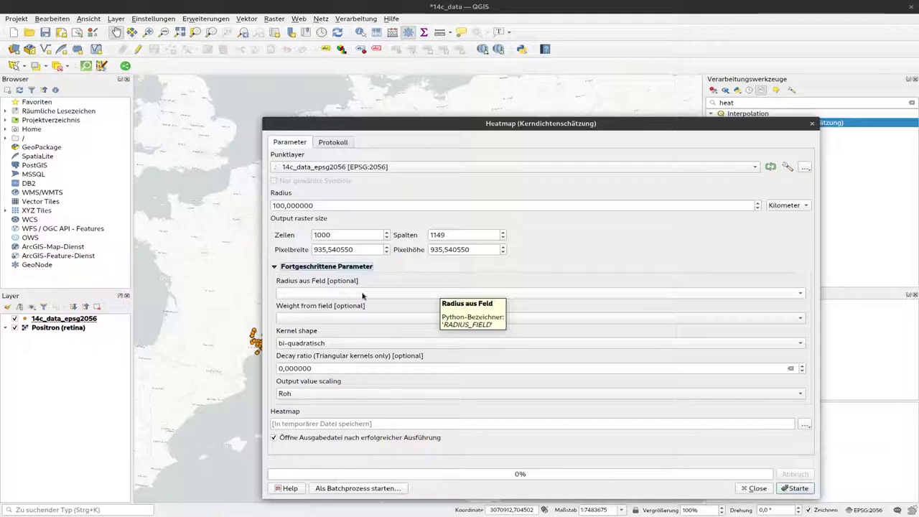
mouse_move(366, 296)
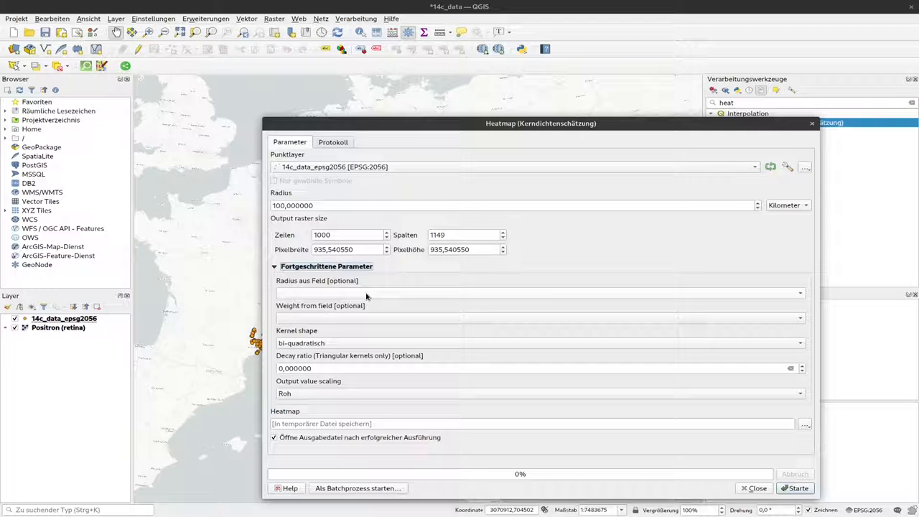
mouse_move(366, 293)
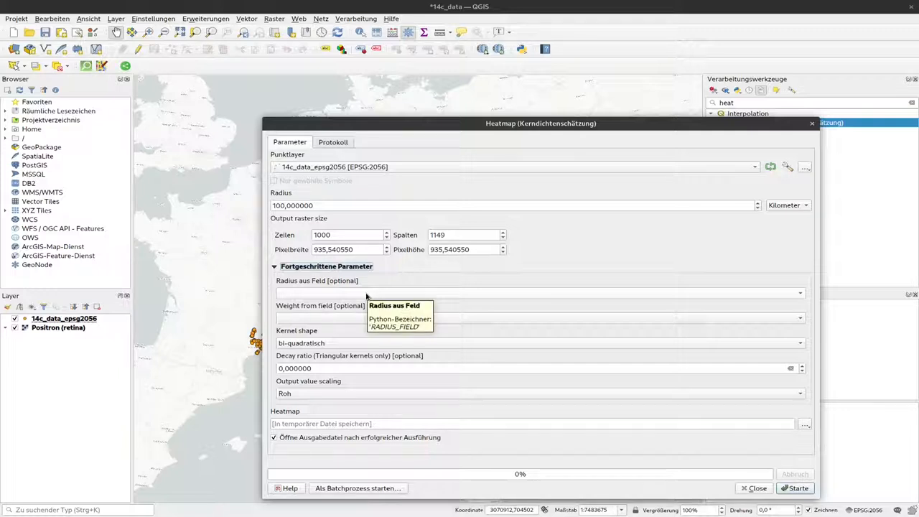
mouse_move(365, 315)
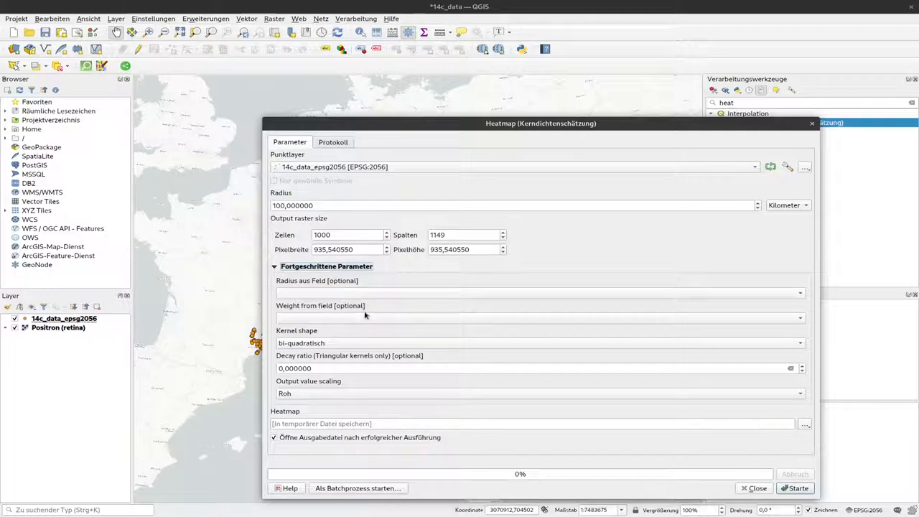
mouse_move(366, 317)
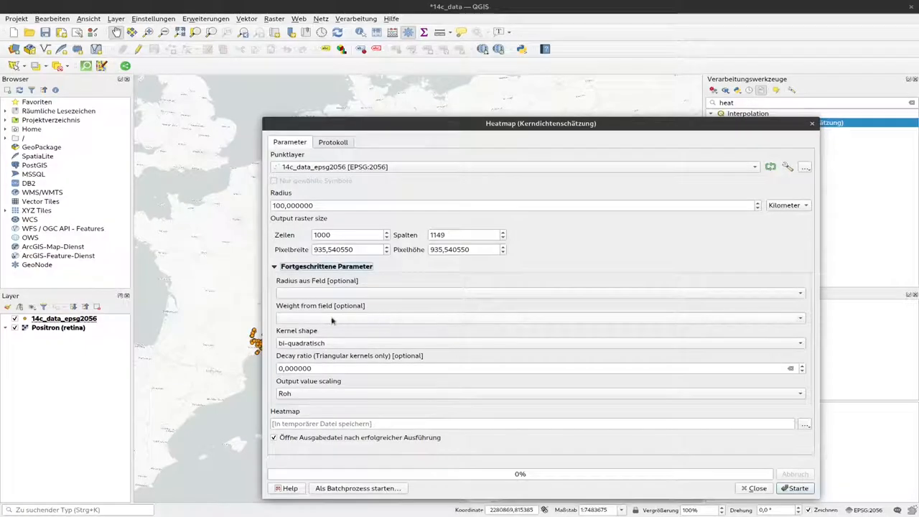
mouse_move(332, 318)
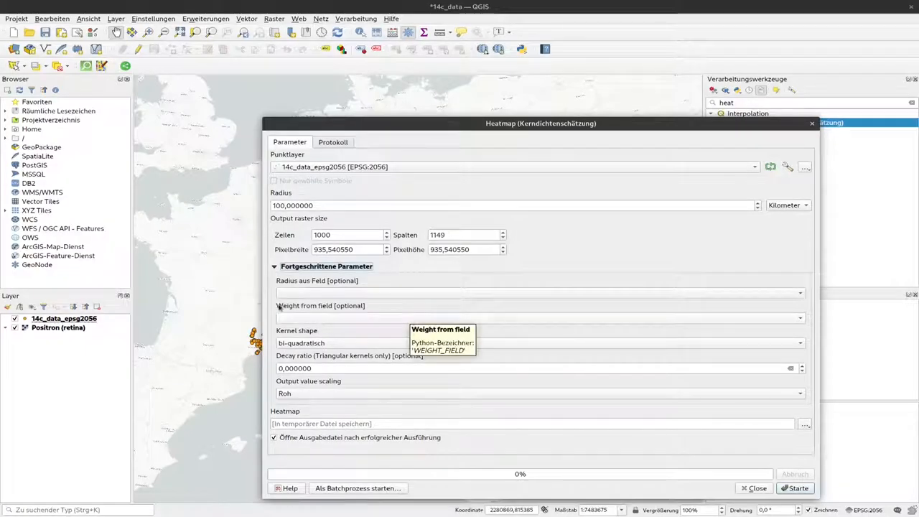
mouse_move(381, 321)
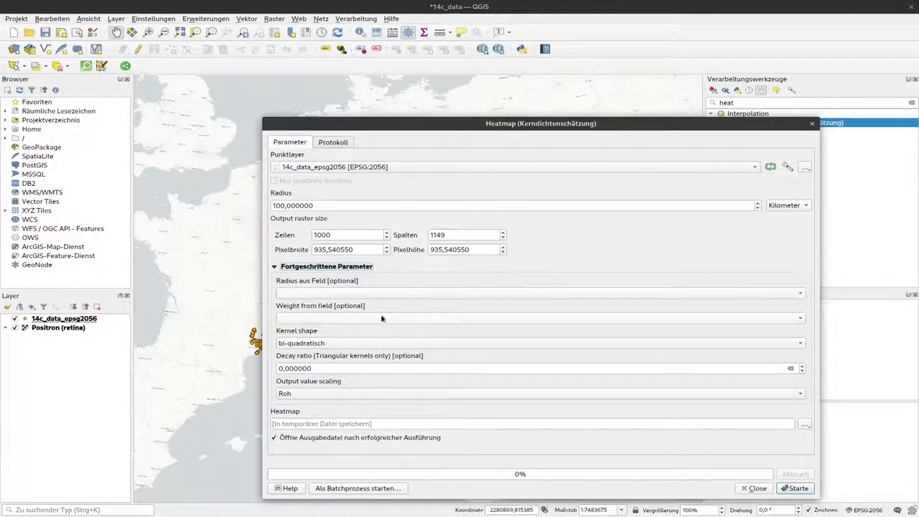
mouse_move(366, 321)
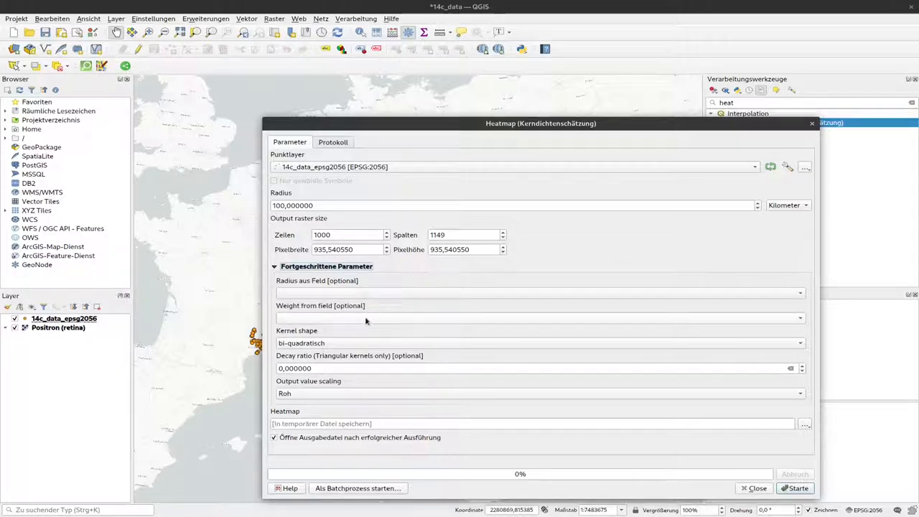
mouse_move(792, 345)
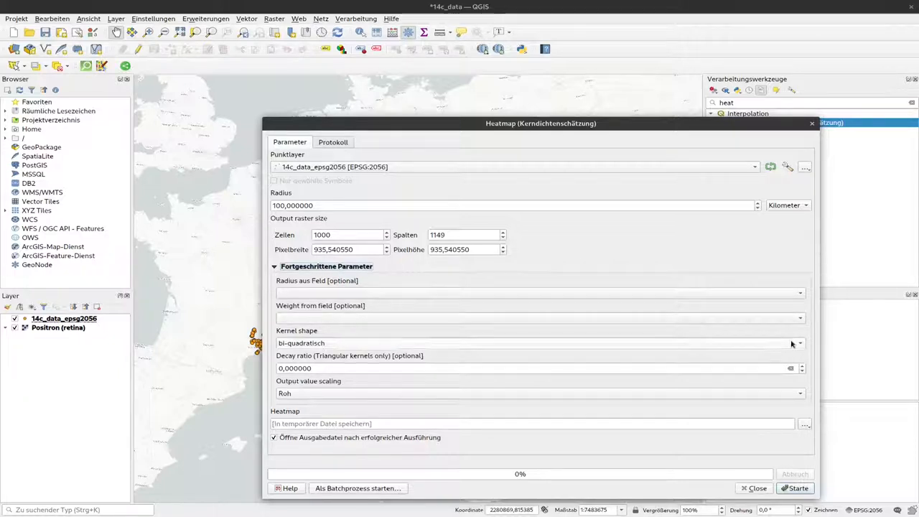
Review kernel shape and output scaling, keeping quartic kernel and raw values
click(539, 342)
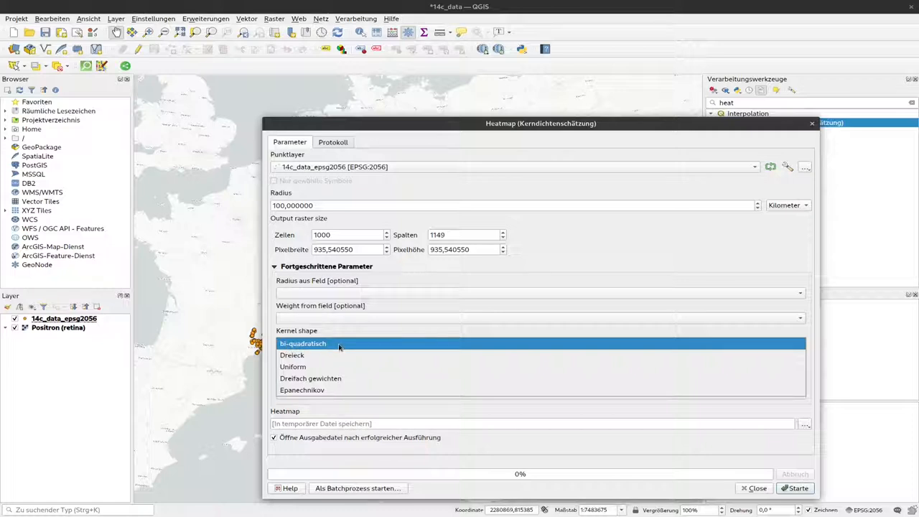
click(301, 343)
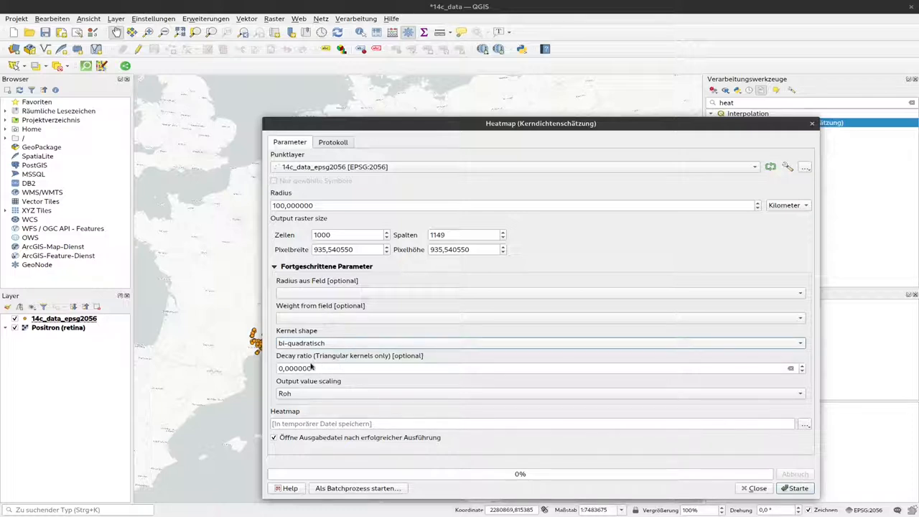
mouse_move(434, 290)
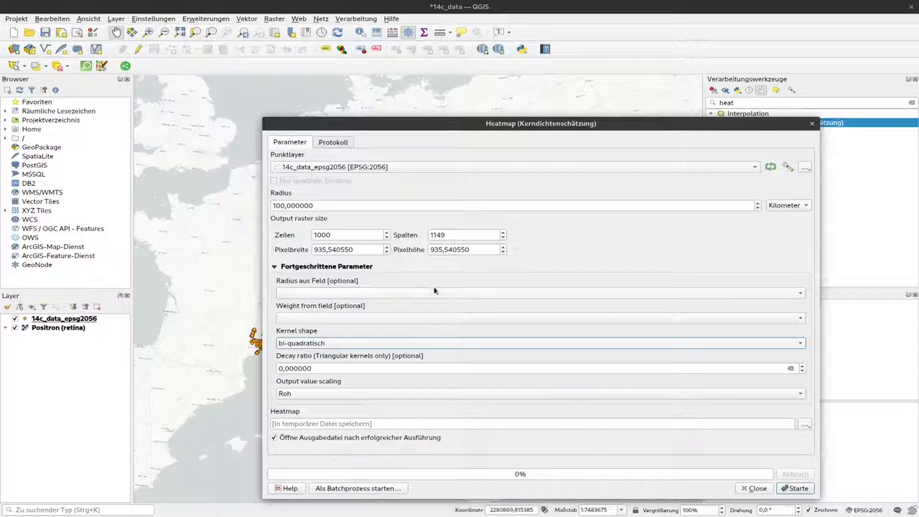
mouse_move(319, 395)
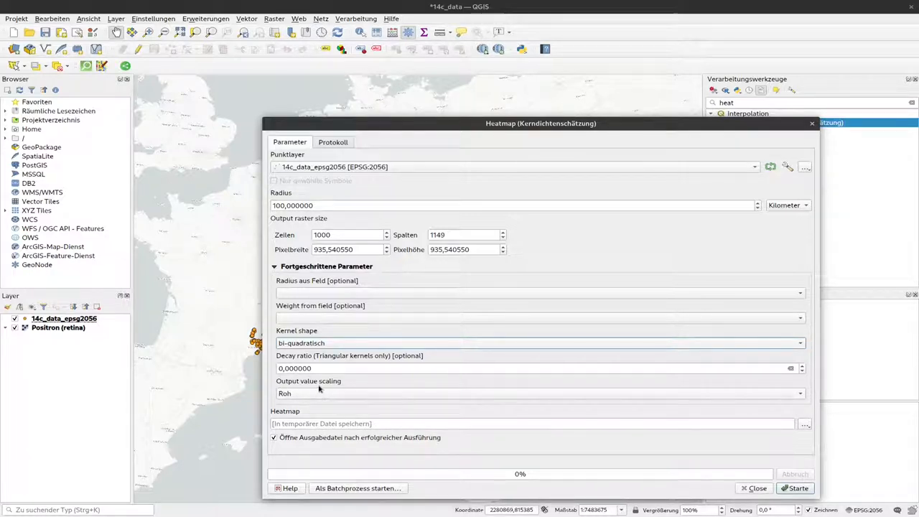
mouse_move(347, 394)
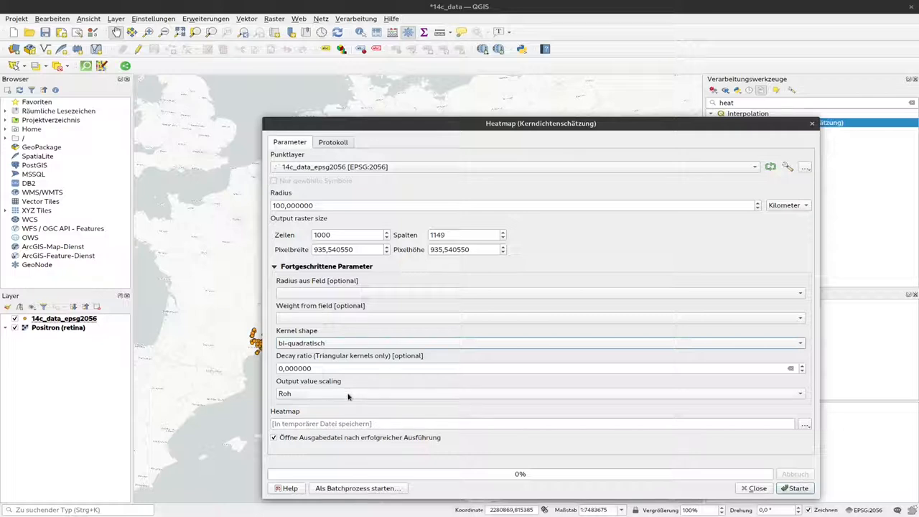
mouse_move(348, 395)
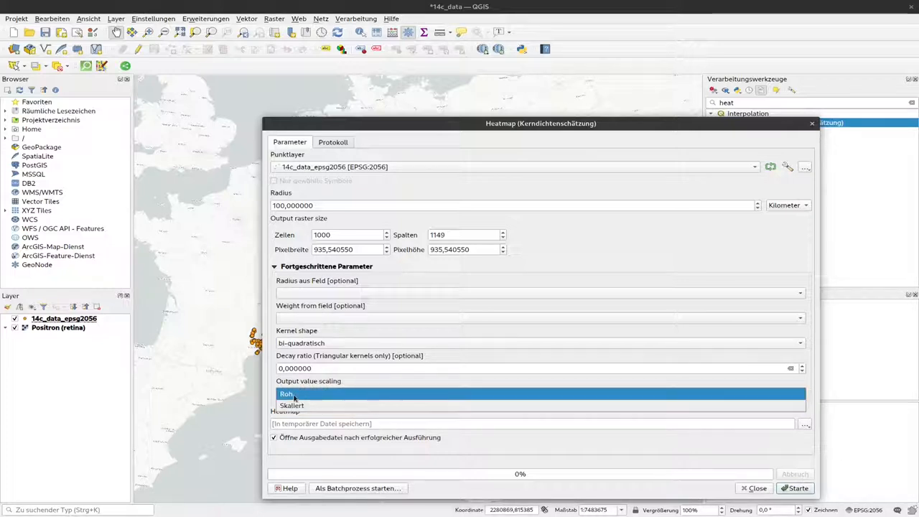
click(287, 393)
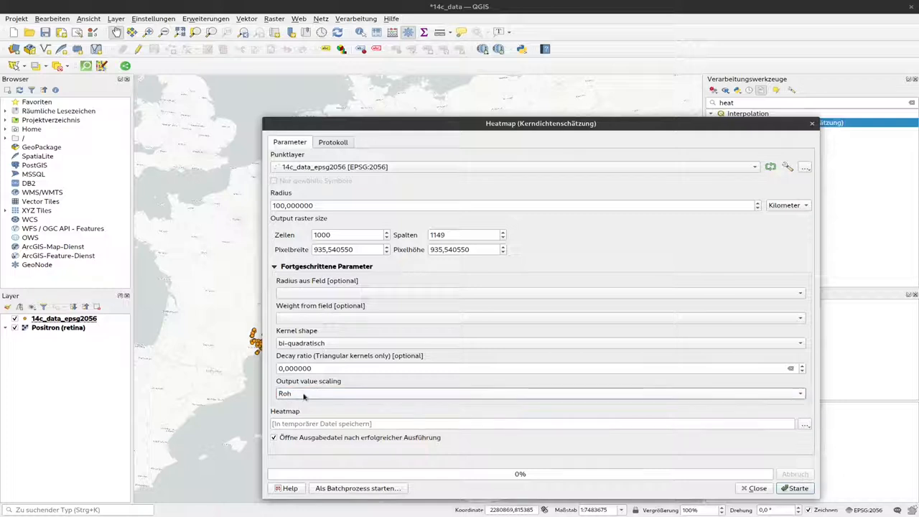
mouse_move(583, 434)
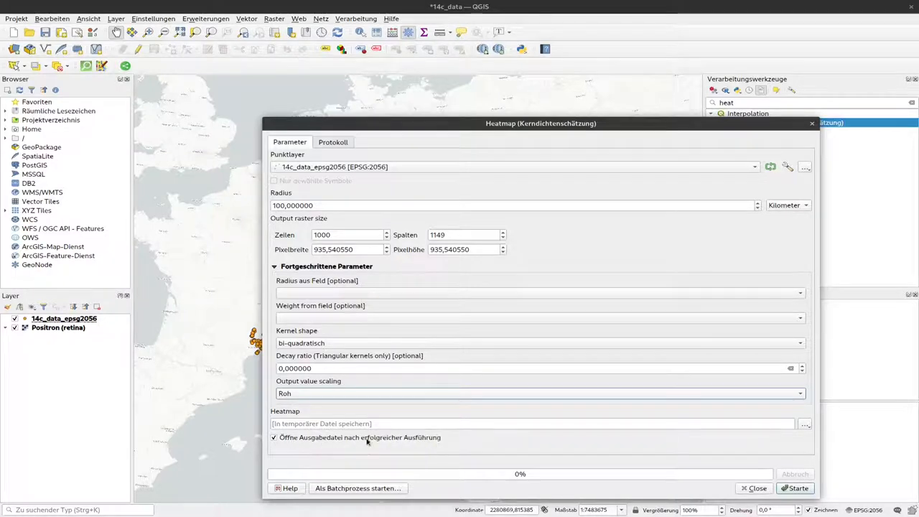
mouse_move(344, 436)
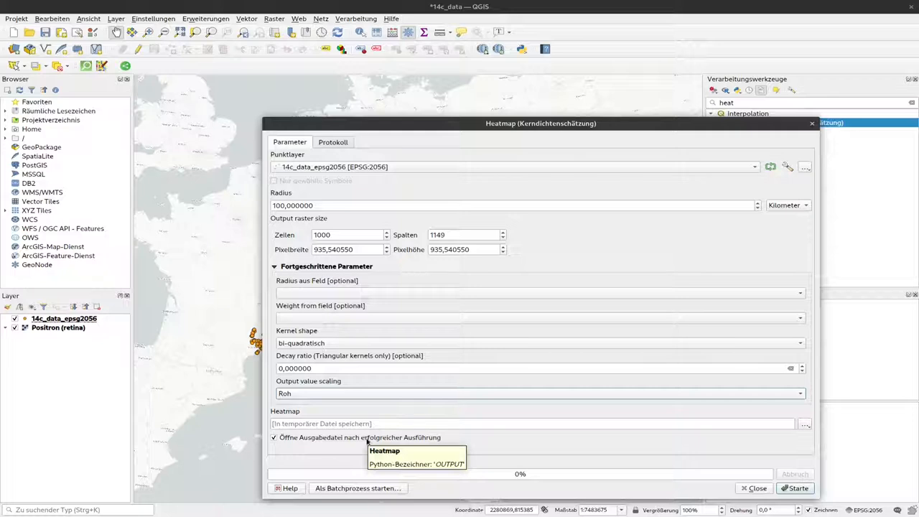
mouse_move(333, 440)
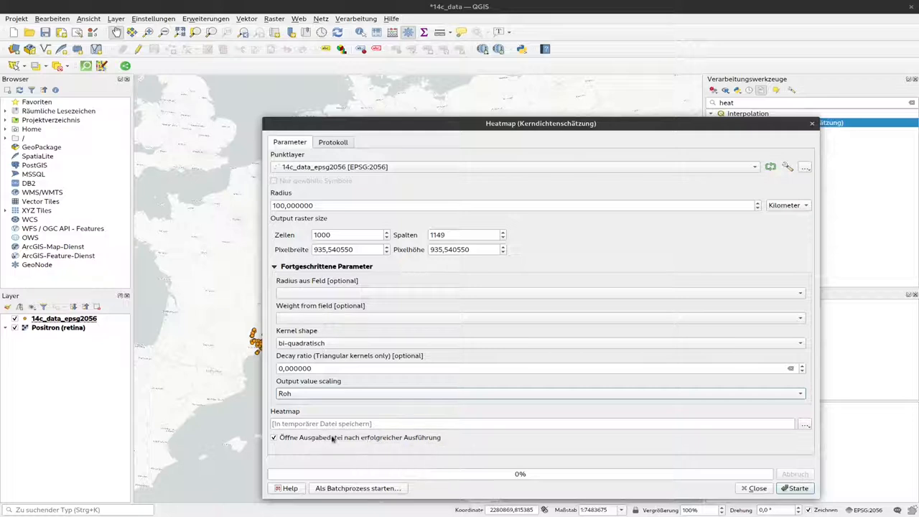
mouse_move(304, 173)
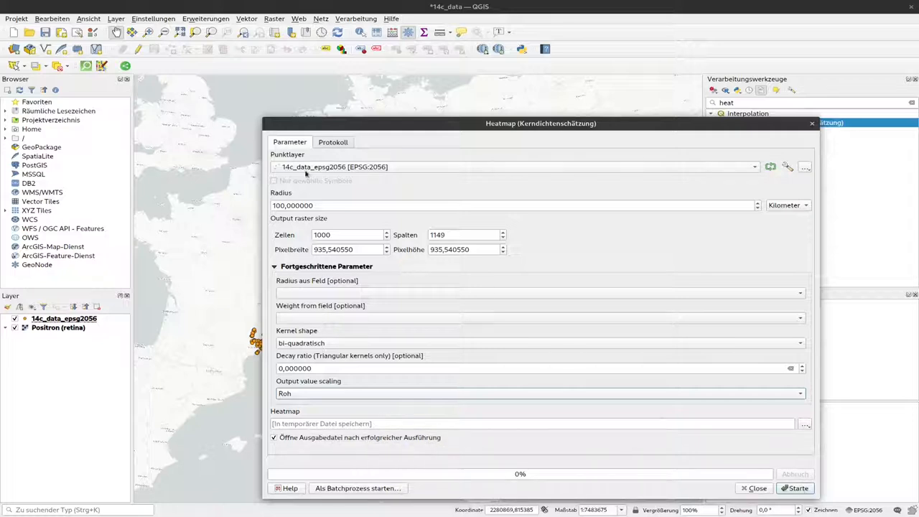
mouse_move(357, 219)
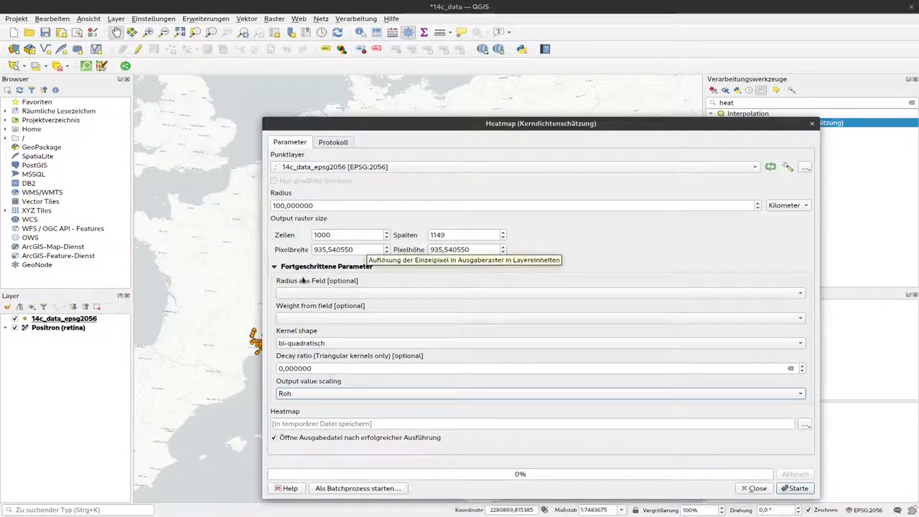
mouse_move(385, 382)
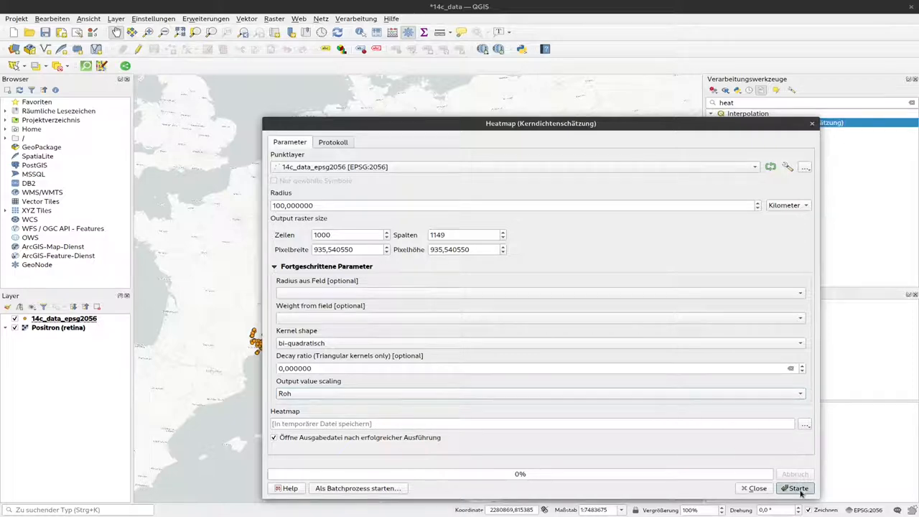
Run the Heatmap algorithm and close its dialog once the raster is added
click(795, 488)
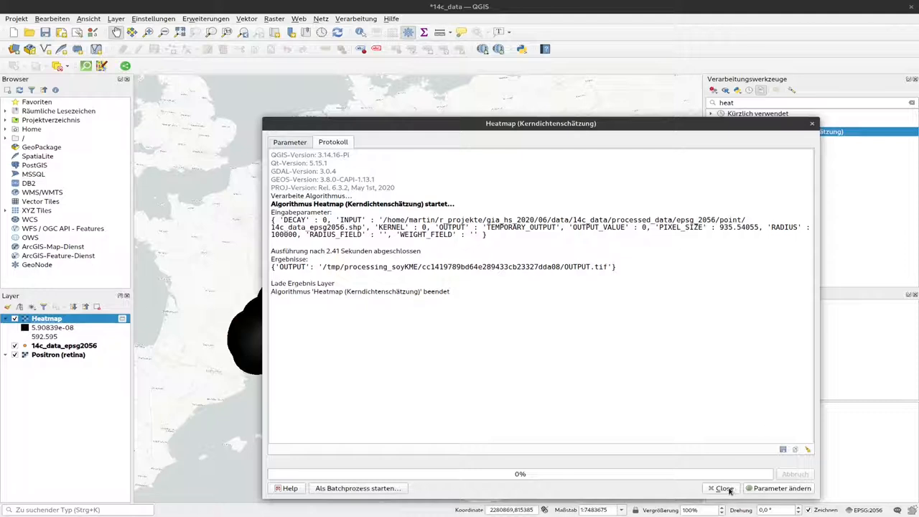
click(724, 488)
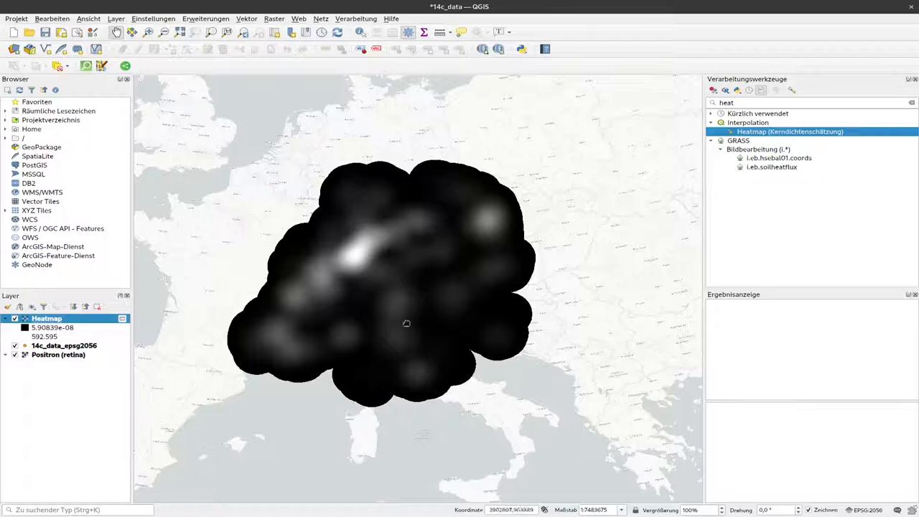
mouse_move(343, 282)
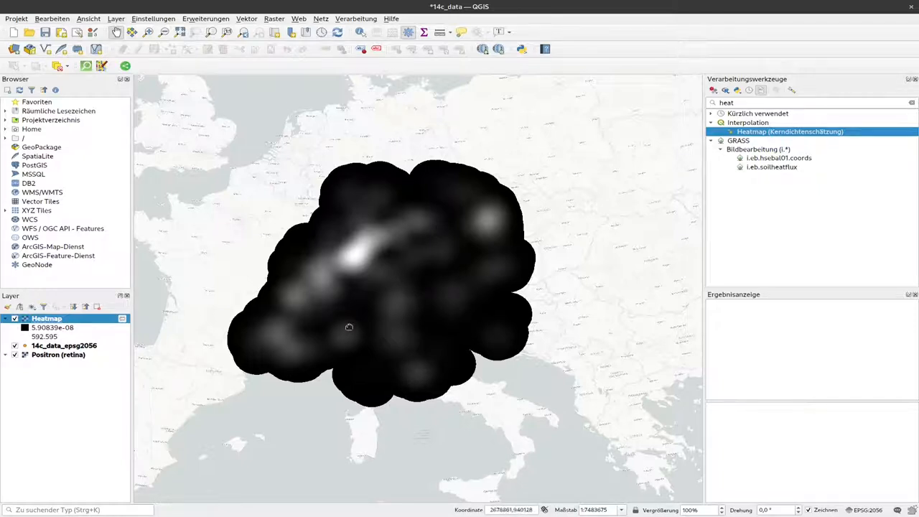
mouse_move(408, 271)
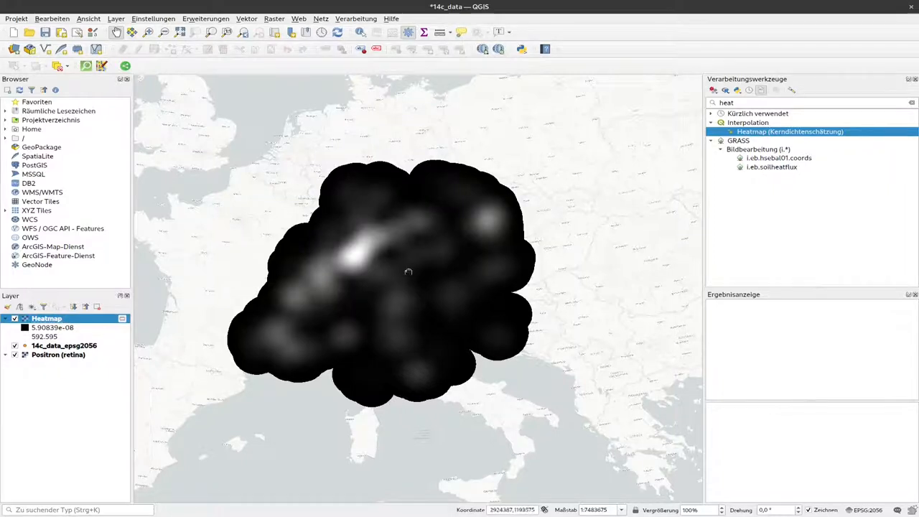
mouse_move(359, 264)
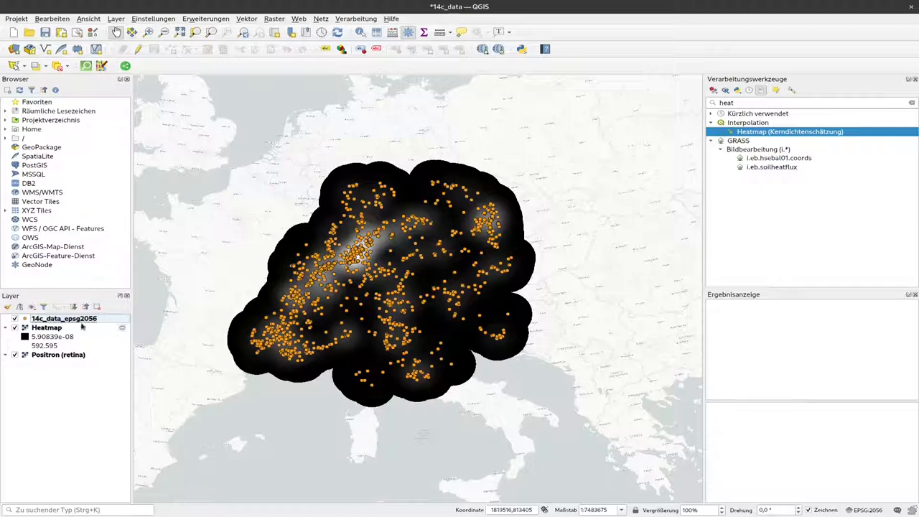
mouse_move(64, 318)
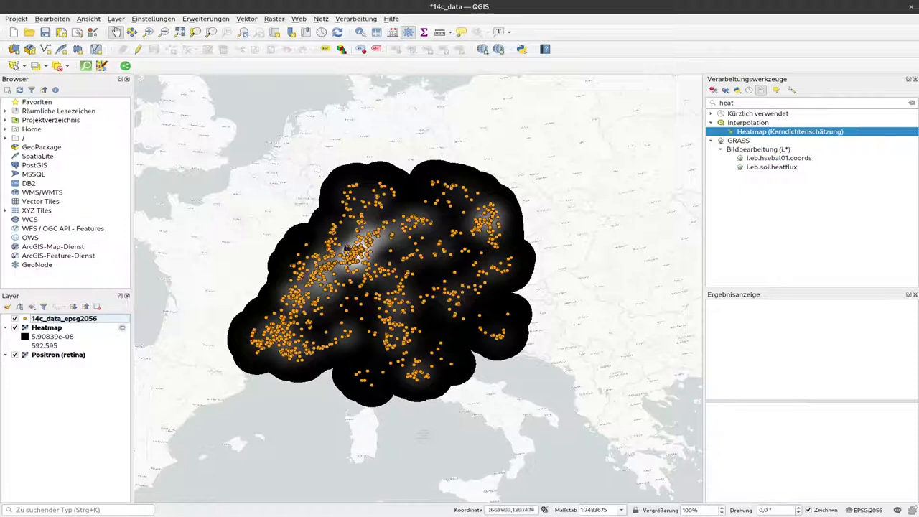
mouse_move(405, 351)
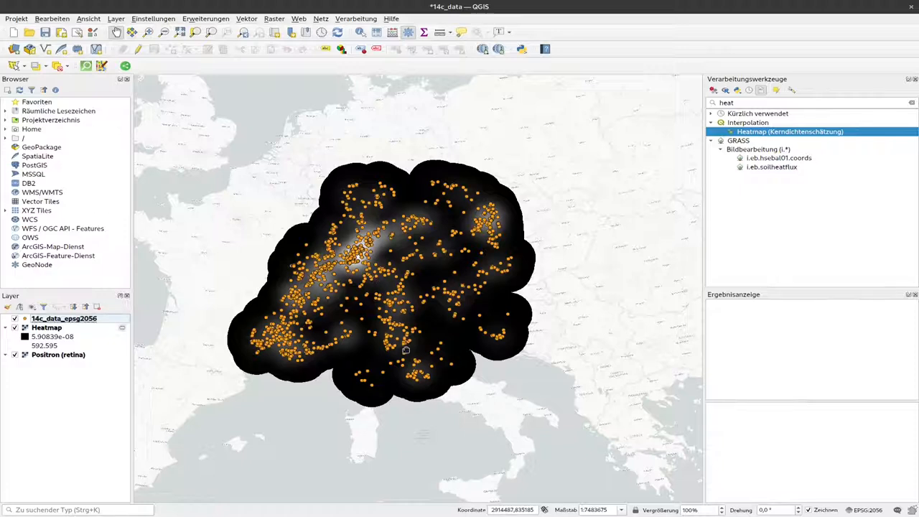
In the Heatmap layer's Symbology, set the render type to Einkanalpseudofarbe (singleband pseudocolor)
right_click(46, 328)
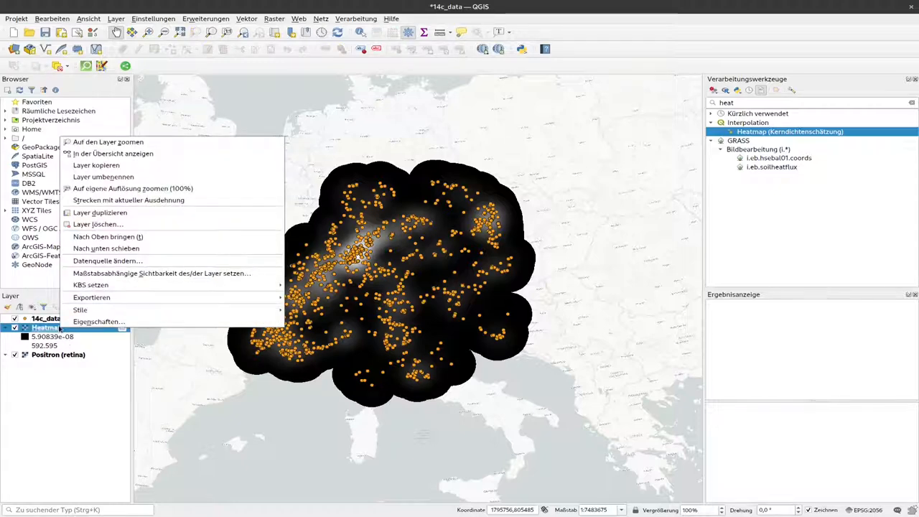
mouse_move(97, 322)
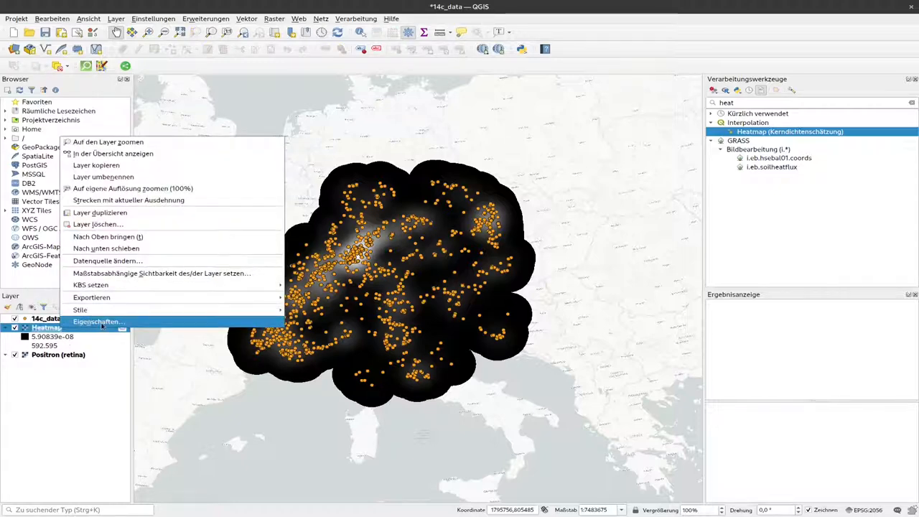
click(98, 322)
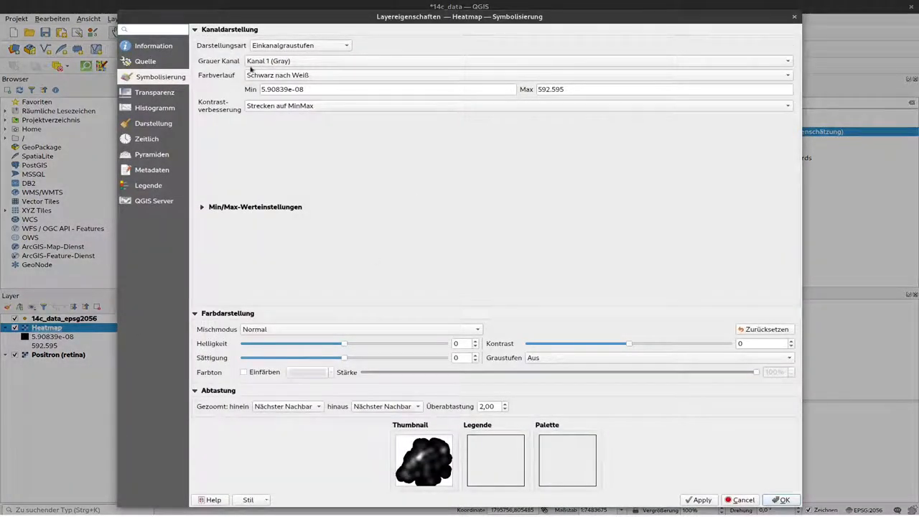
click(300, 44)
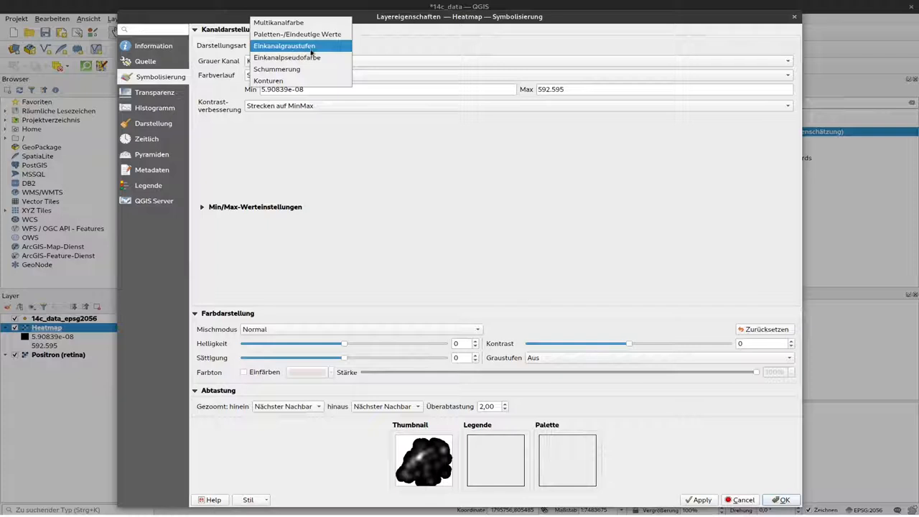
mouse_move(287, 57)
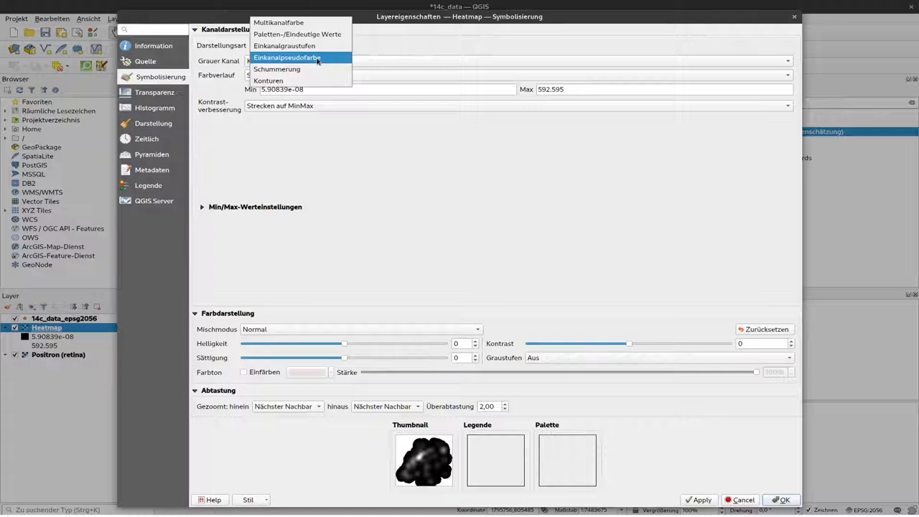
click(287, 57)
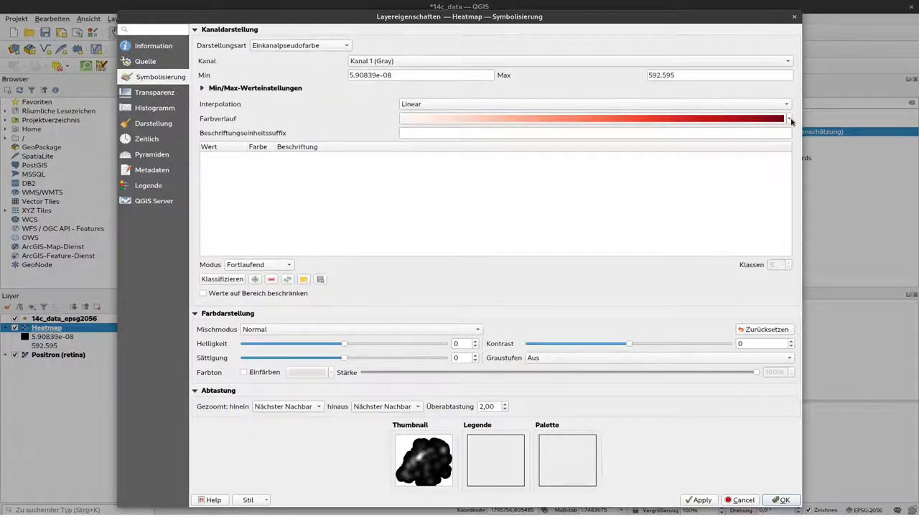
Choose the Reds colour ramp and confirm the Heatmap symbology
click(788, 118)
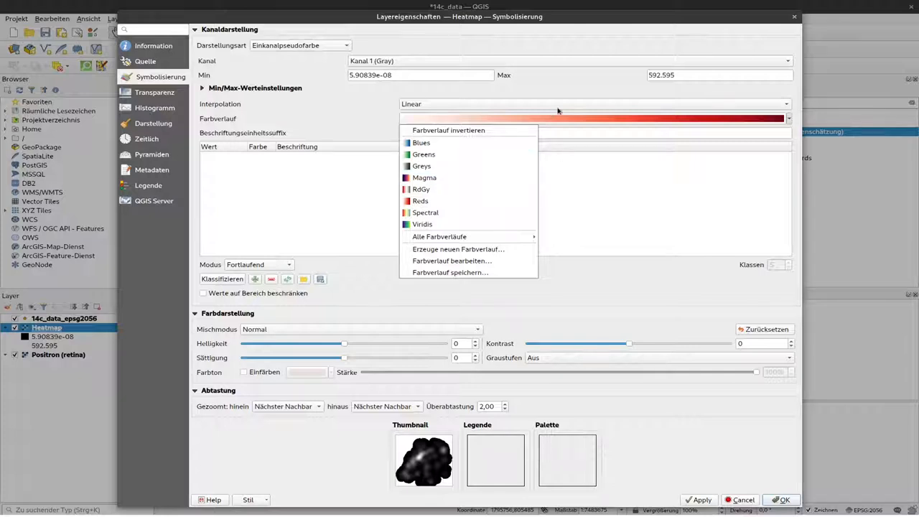
mouse_move(608, 122)
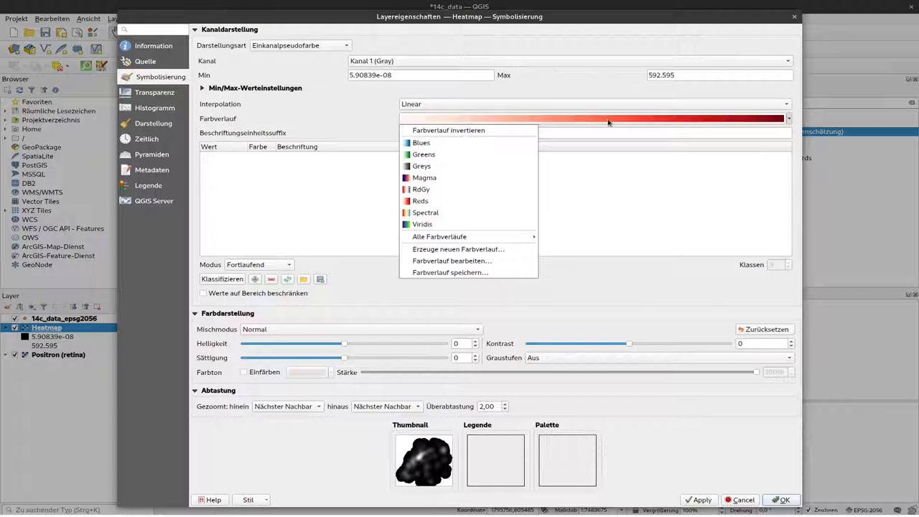
mouse_move(399, 118)
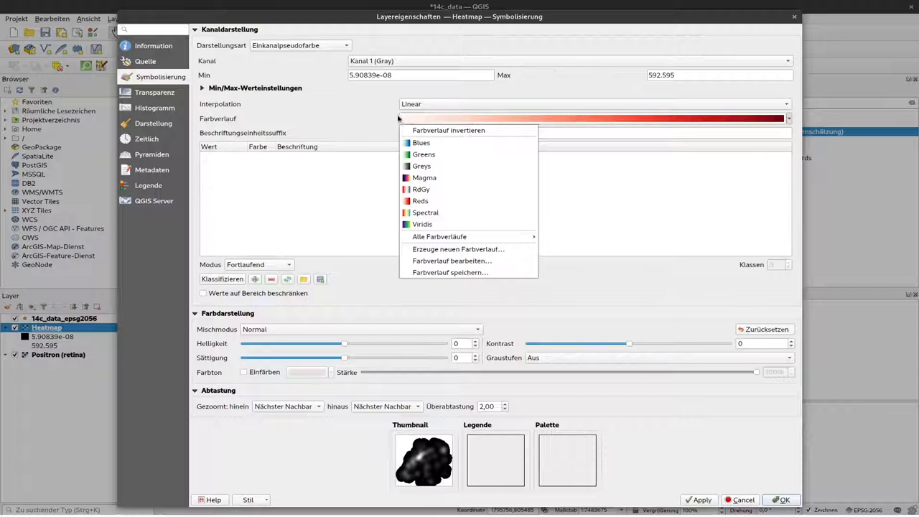
mouse_move(403, 121)
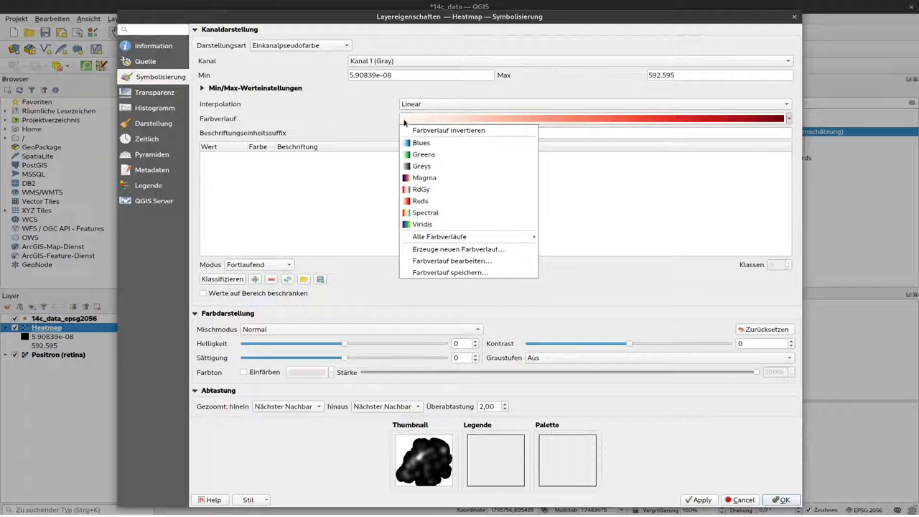
mouse_move(798, 121)
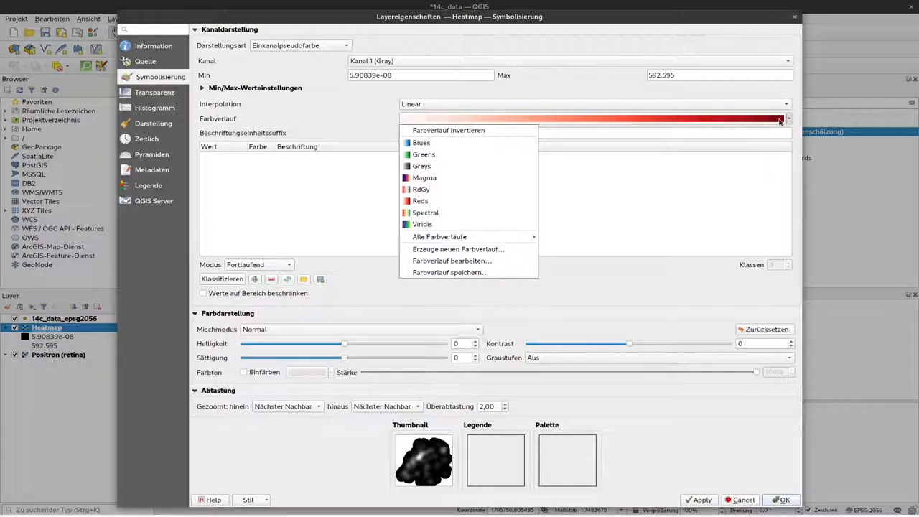
mouse_move(440, 178)
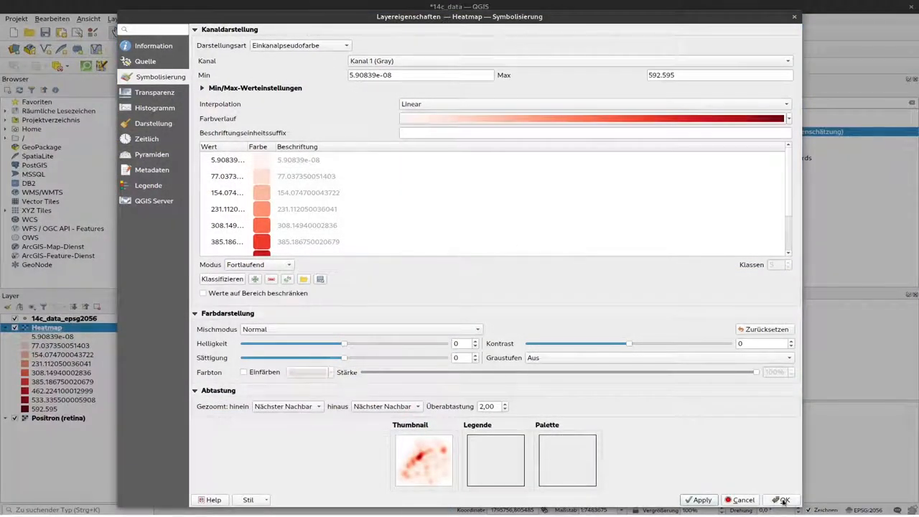
click(781, 499)
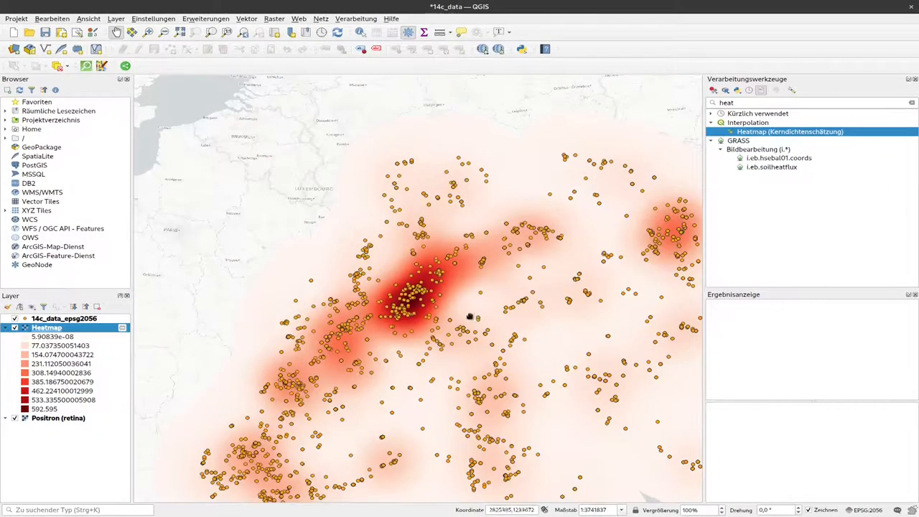
drag(466, 316, 373, 265)
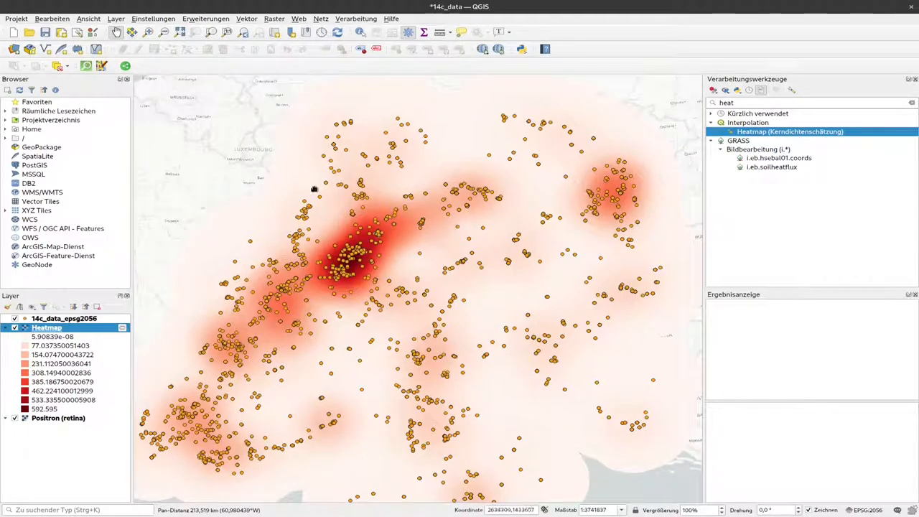
mouse_move(468, 242)
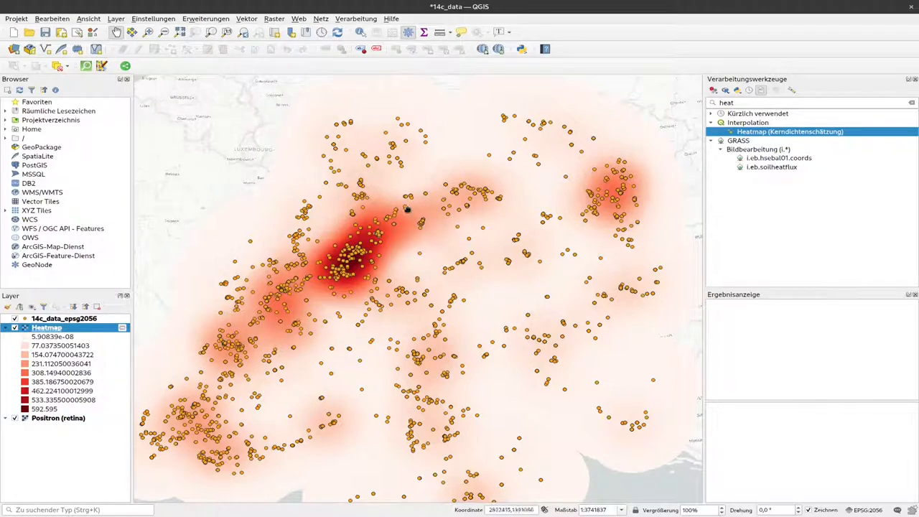
mouse_move(216, 157)
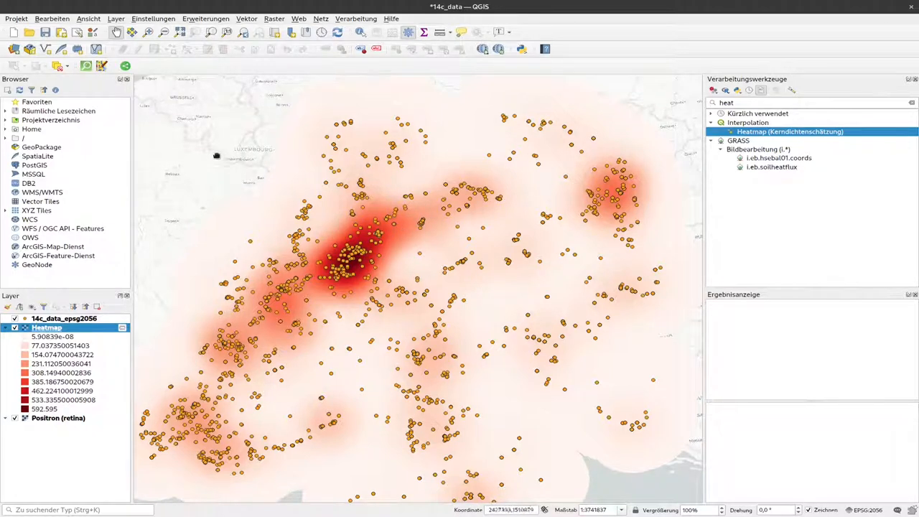
mouse_move(46, 327)
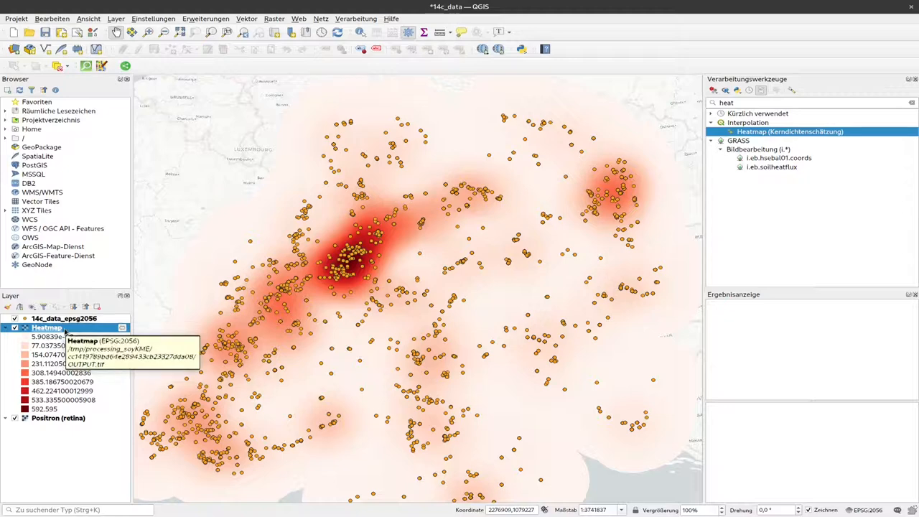
Set the Heatmap layer's global opacity to 60% in its Transparency properties and confirm
double_click(46, 327)
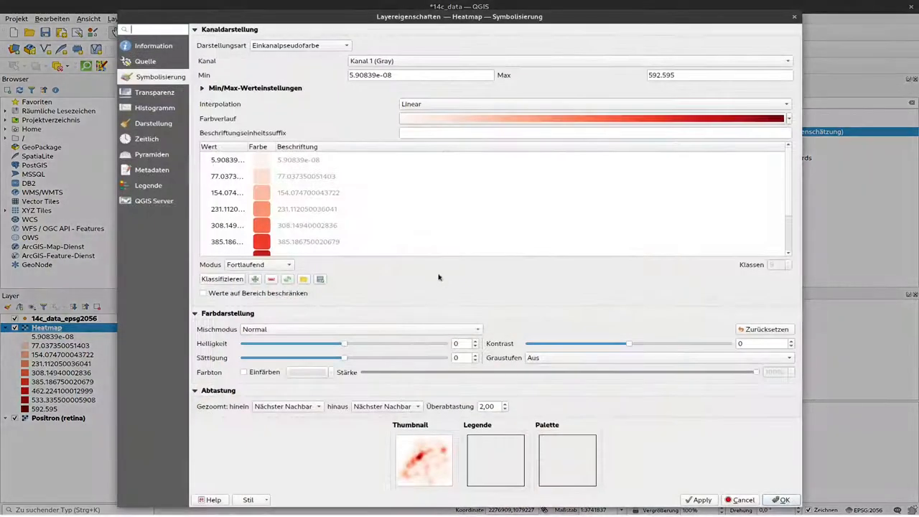
click(155, 92)
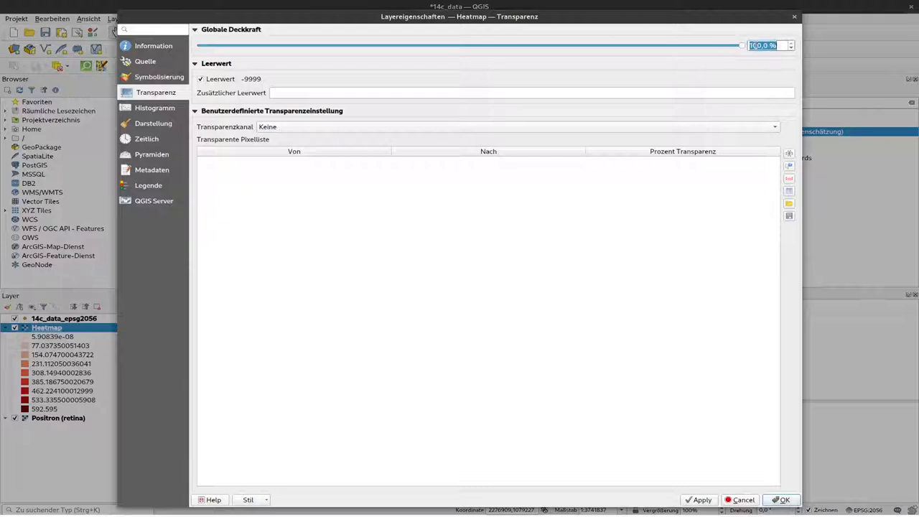
drag(741, 44, 524, 45)
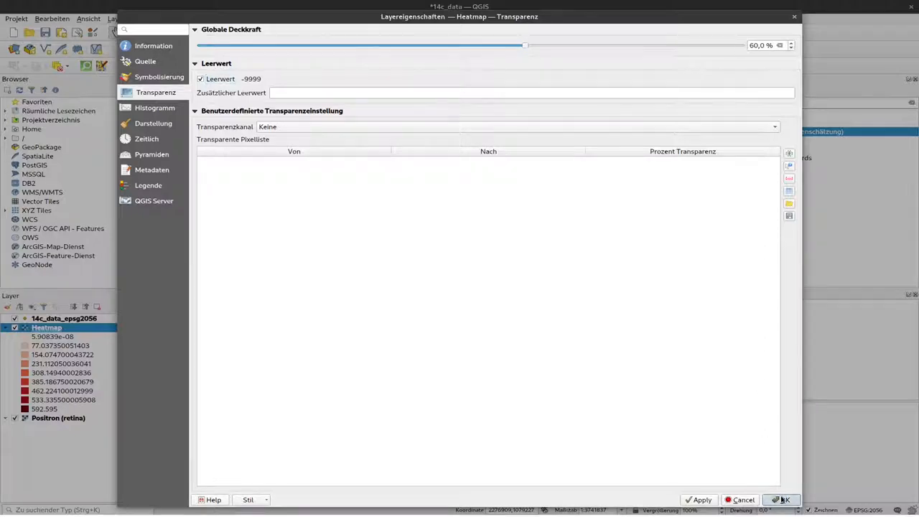
click(781, 500)
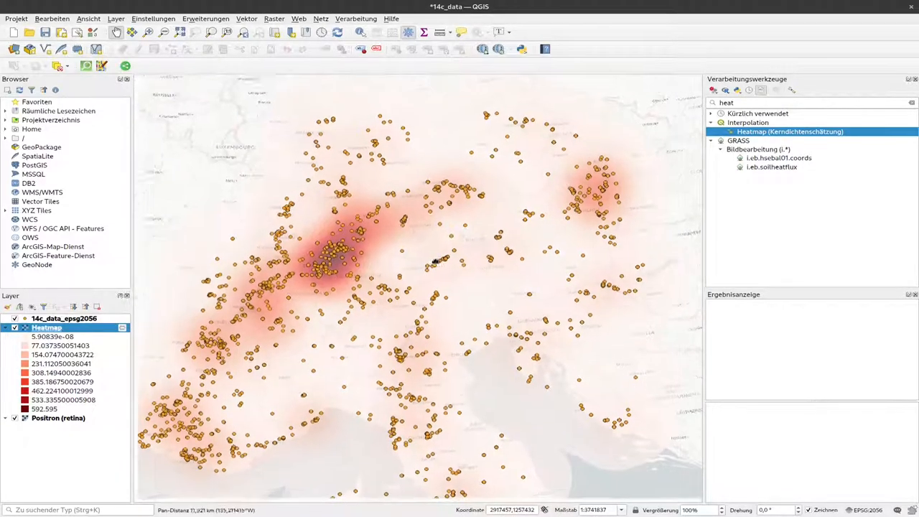
drag(431, 259, 428, 276)
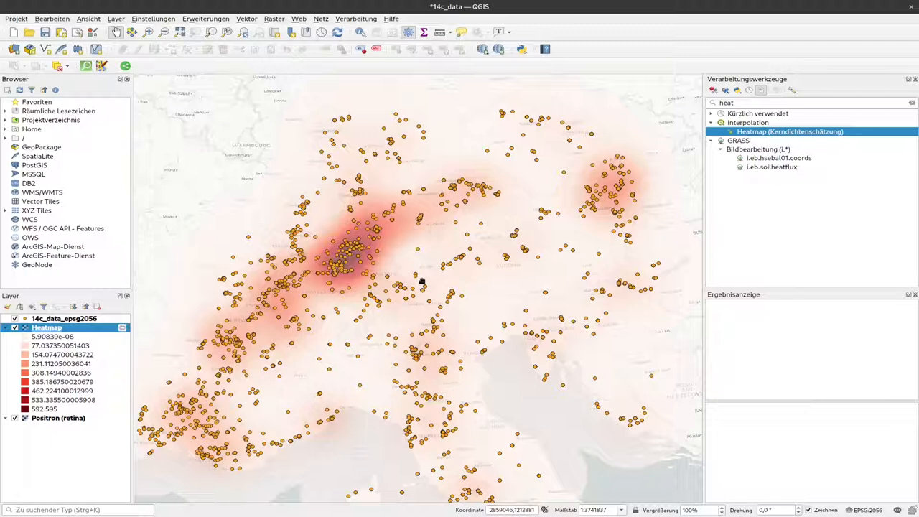
mouse_move(402, 253)
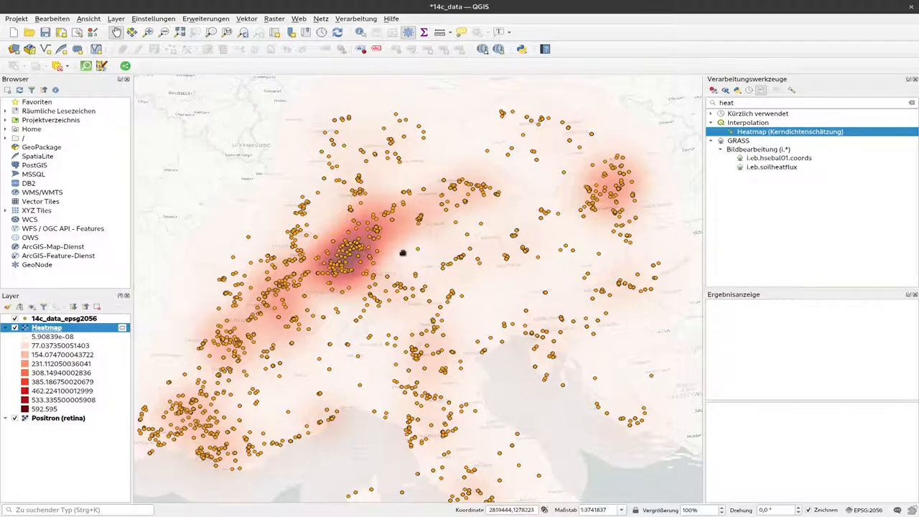
mouse_move(330, 219)
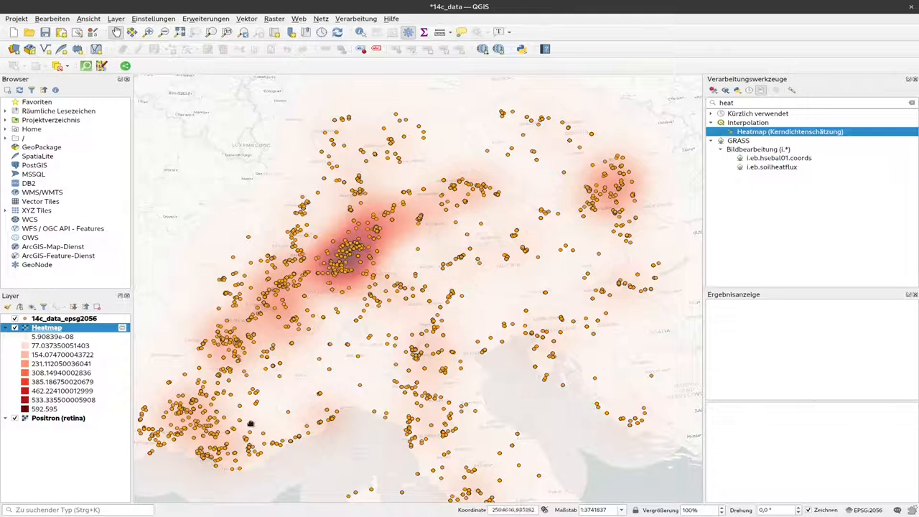
mouse_move(310, 422)
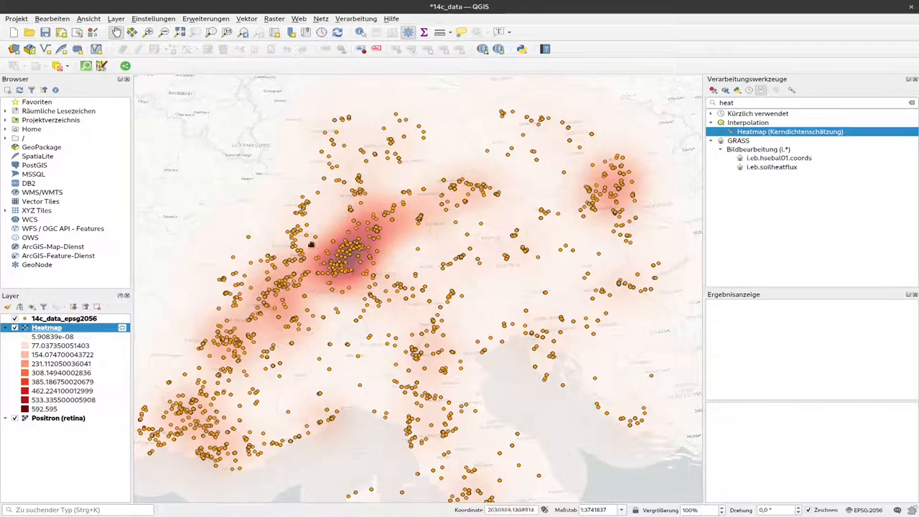
mouse_move(316, 297)
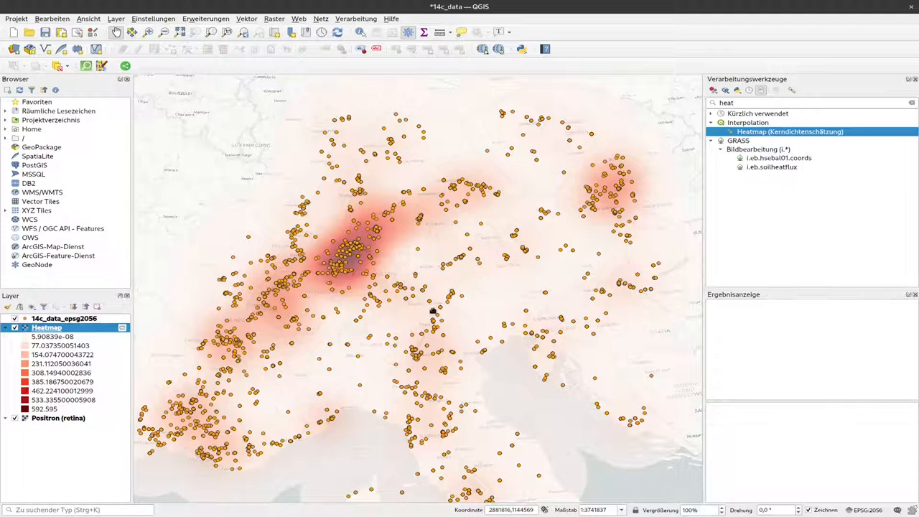
mouse_move(637, 353)
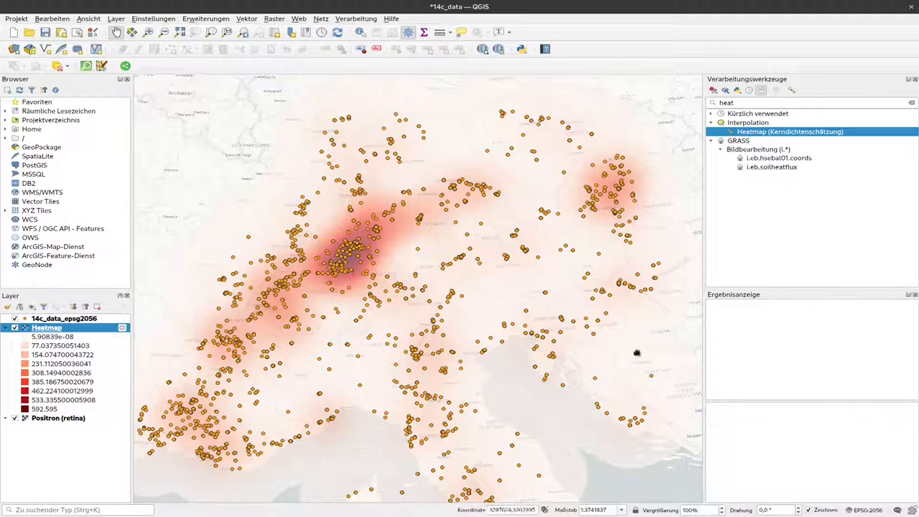
mouse_move(354, 276)
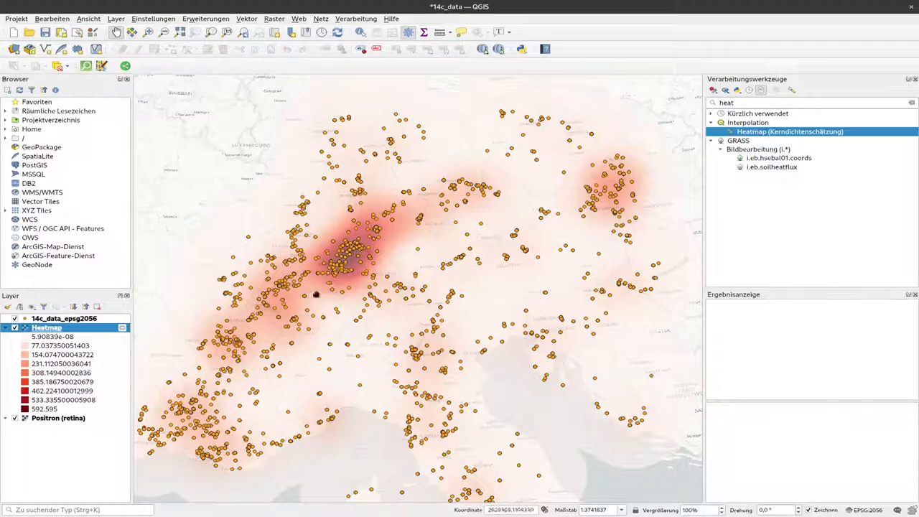
mouse_move(422, 336)
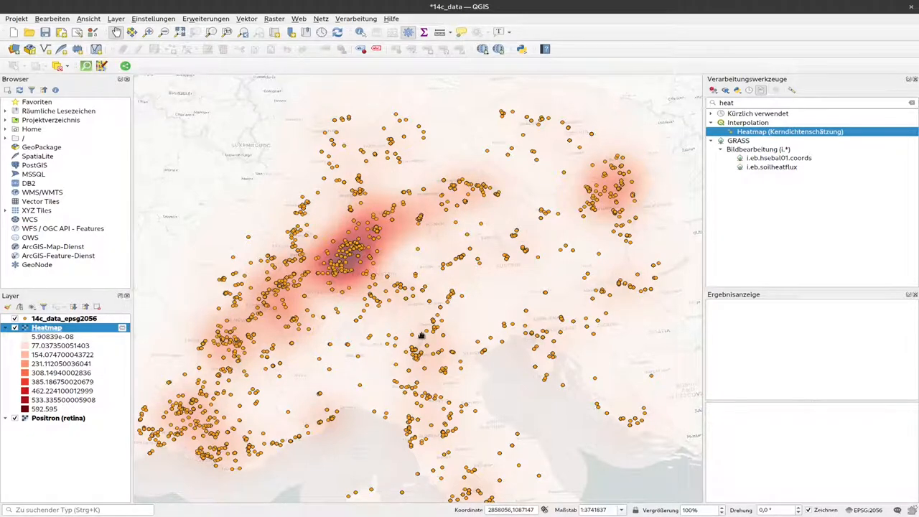